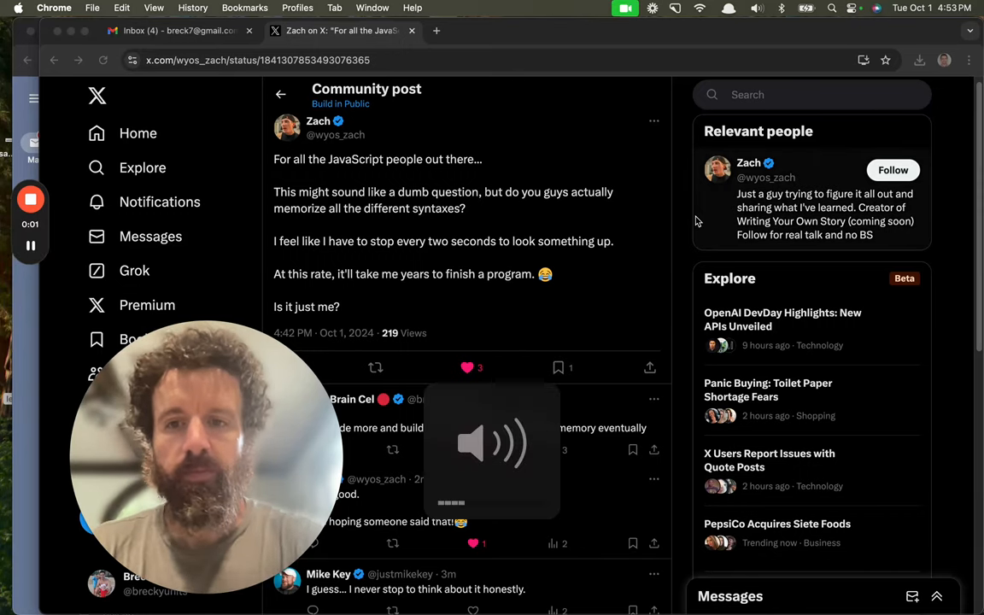
Step: Start a YouTube video playing in a new tab alongside the X post
click(598, 30)
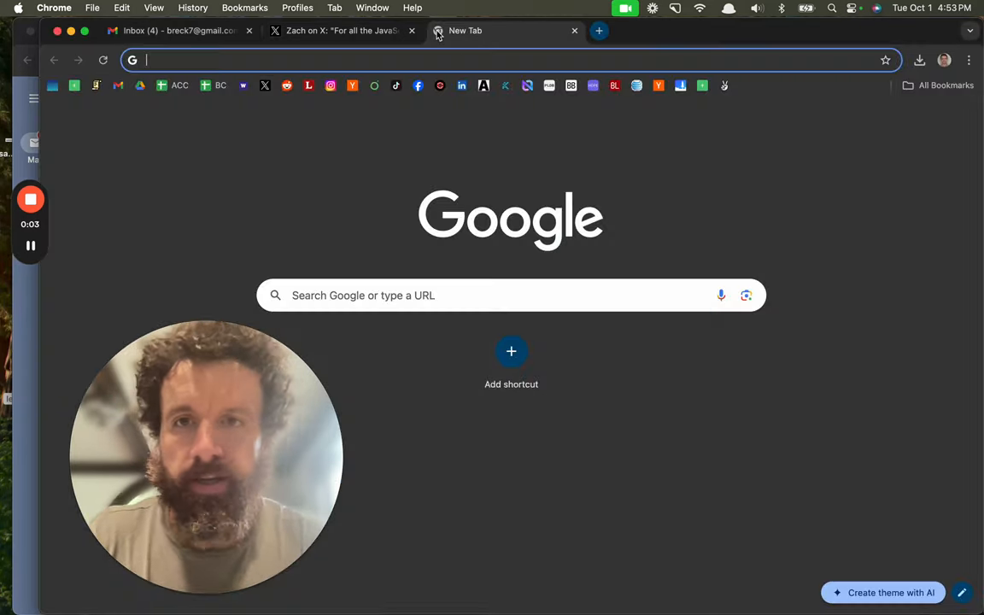
text(youtube.com)
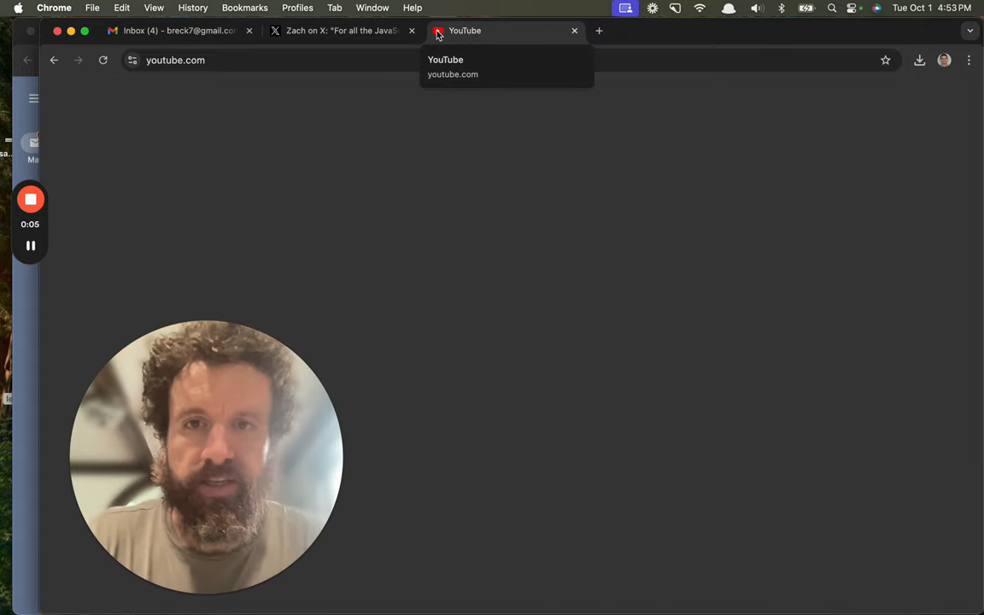
click(342, 31)
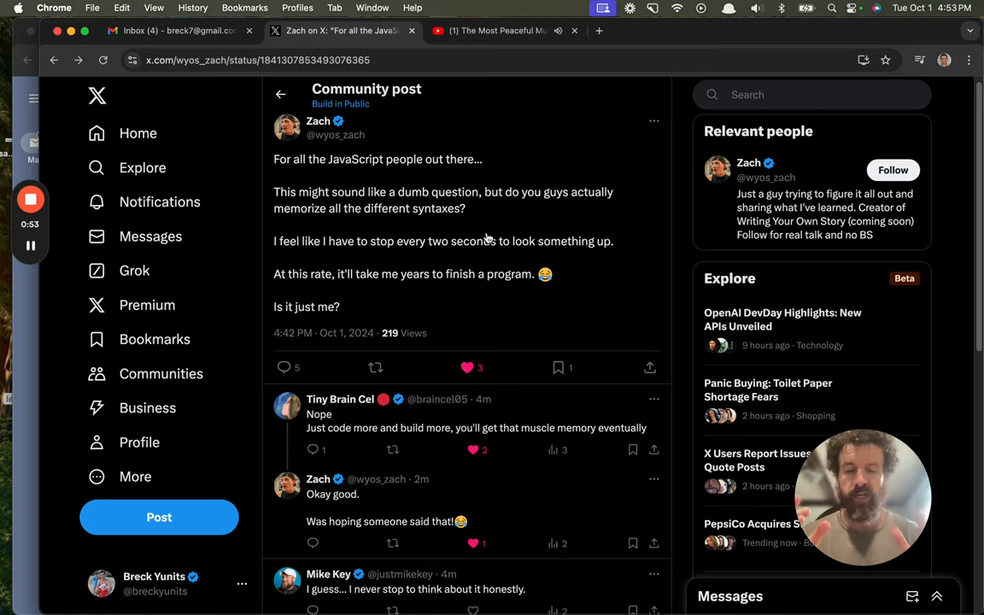
Step: Search Google for 'peter norvig teach yourself' and read the norvig.com essay
text(peter norvig teach yourself)
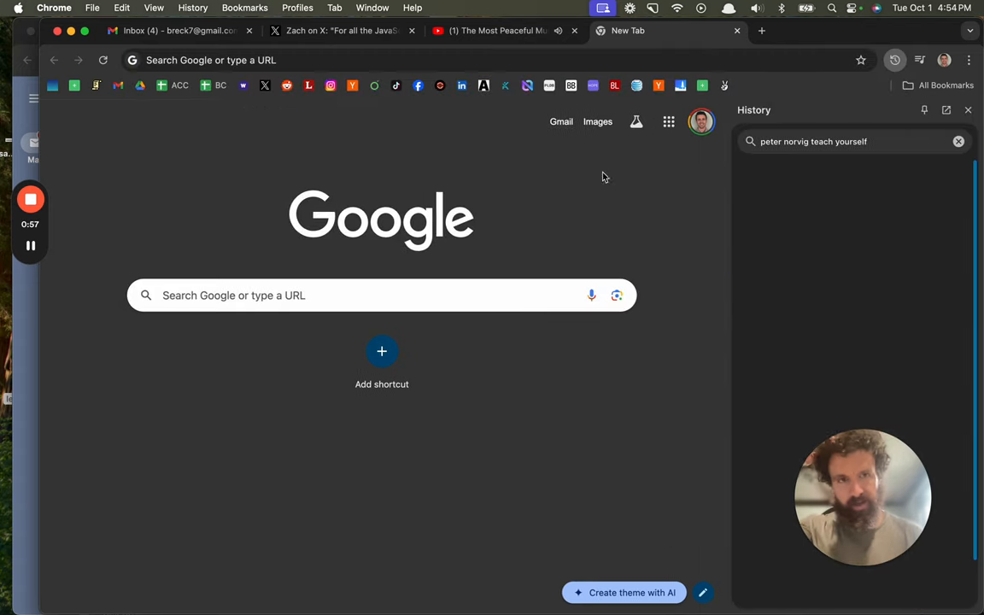
click(967, 109)
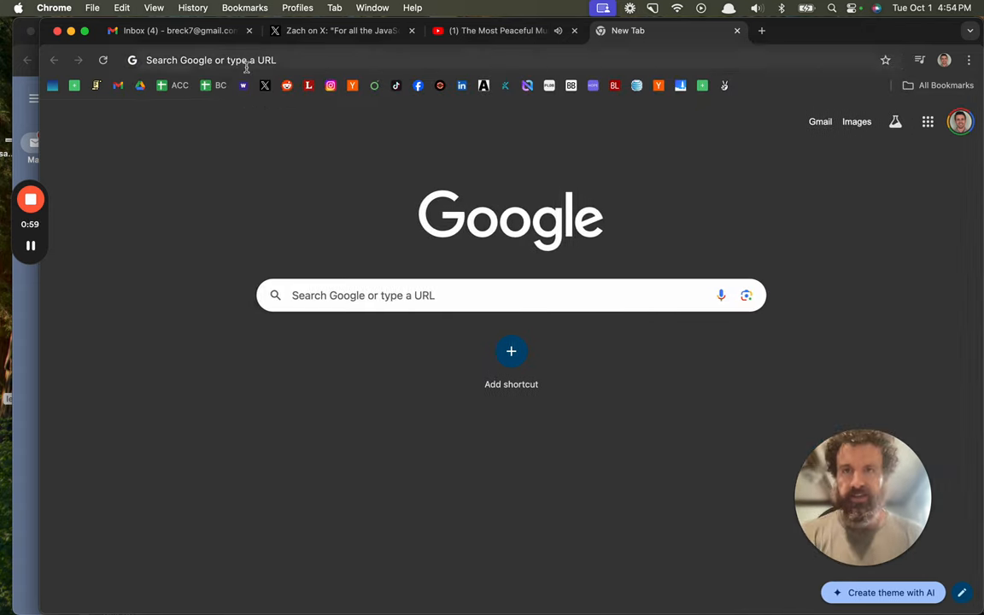
text(peter norvig teach yourself)
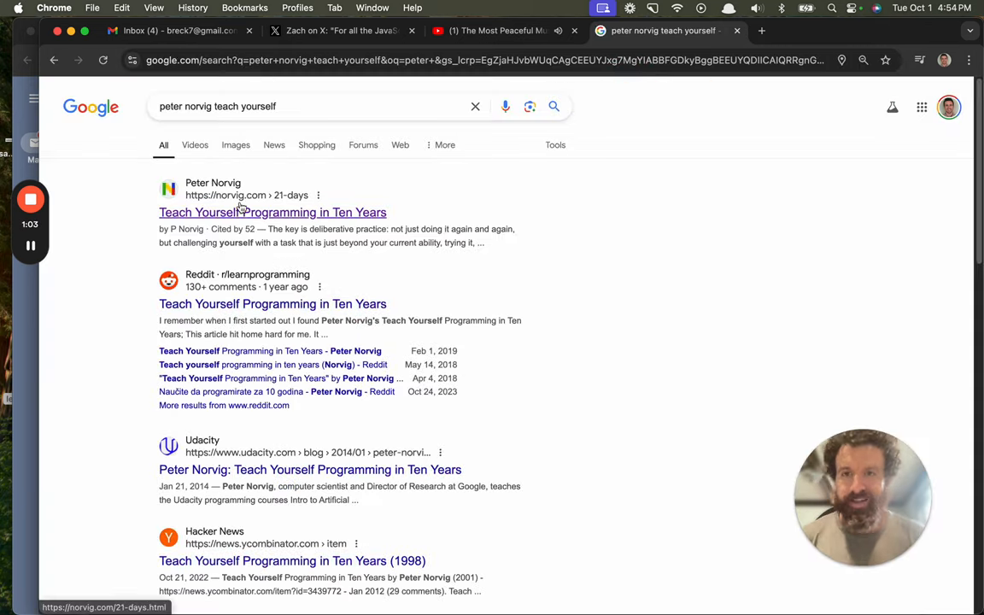
click(272, 212)
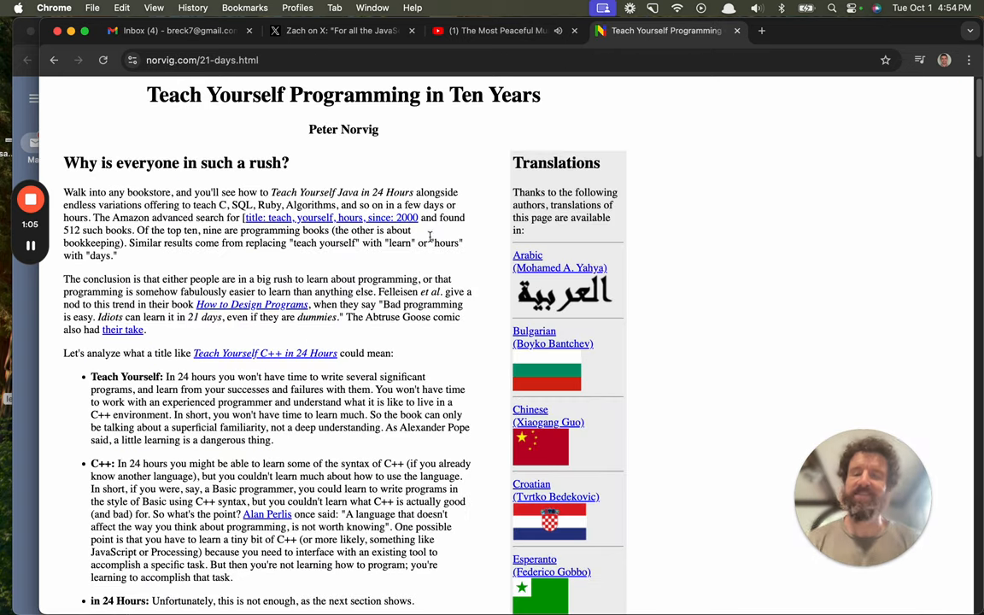
scroll(down, 3)
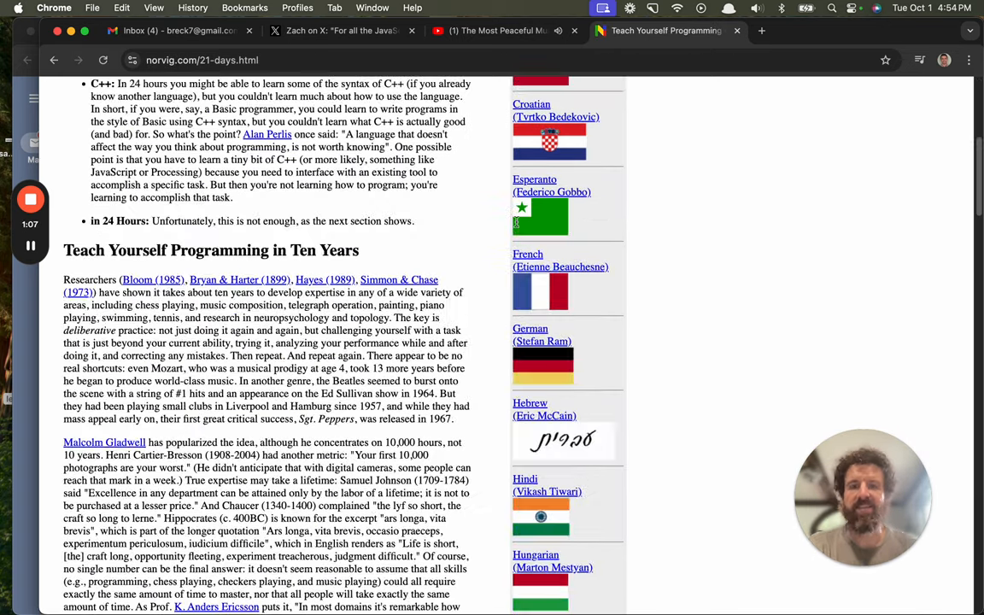
scroll(down, 3)
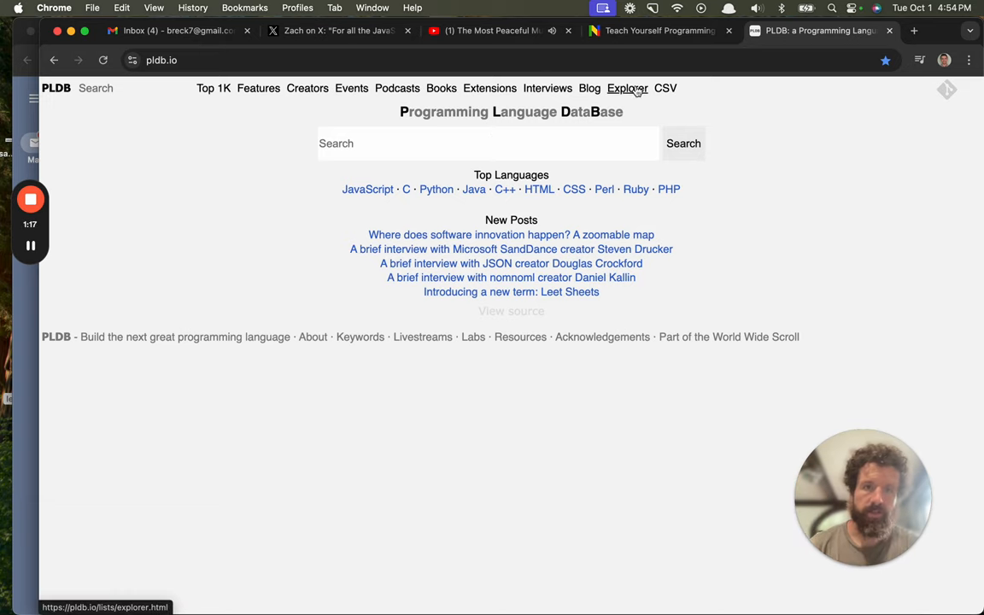
Step: Browse the PLDB Explorer, the Top 1,000 languages ranking and the JavaScript page
click(627, 89)
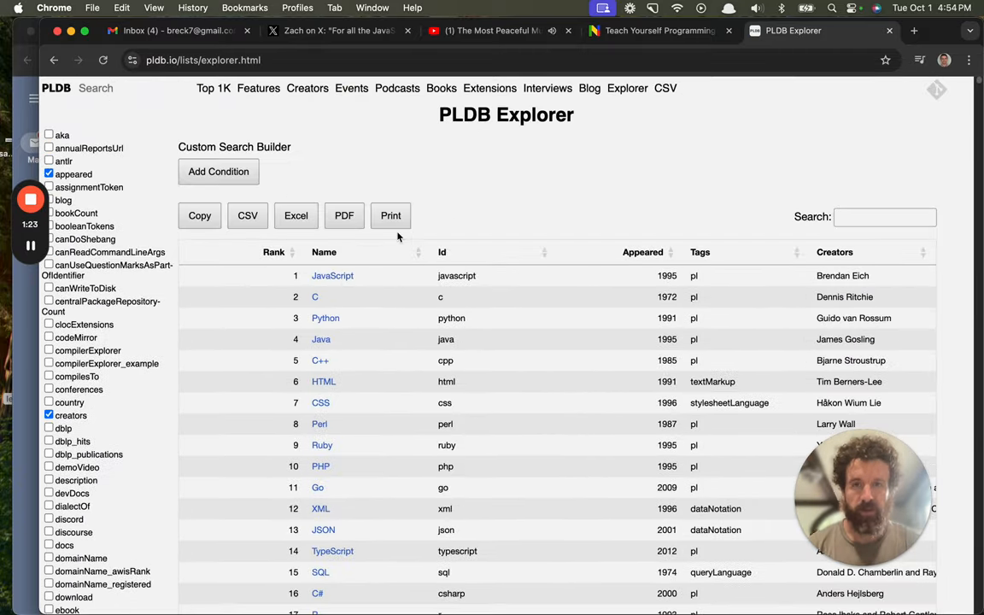
click(214, 89)
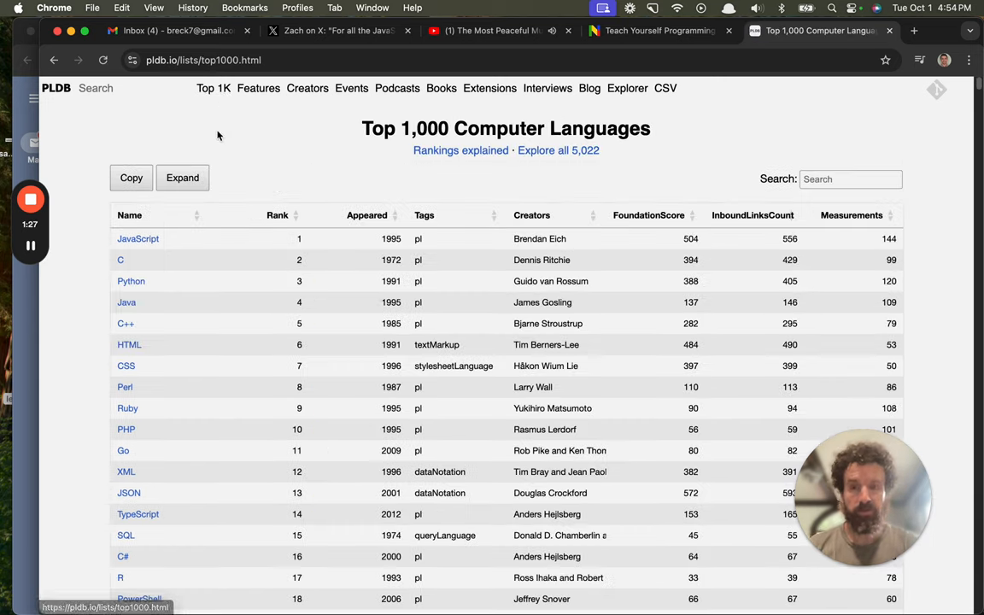
scroll(down, 3)
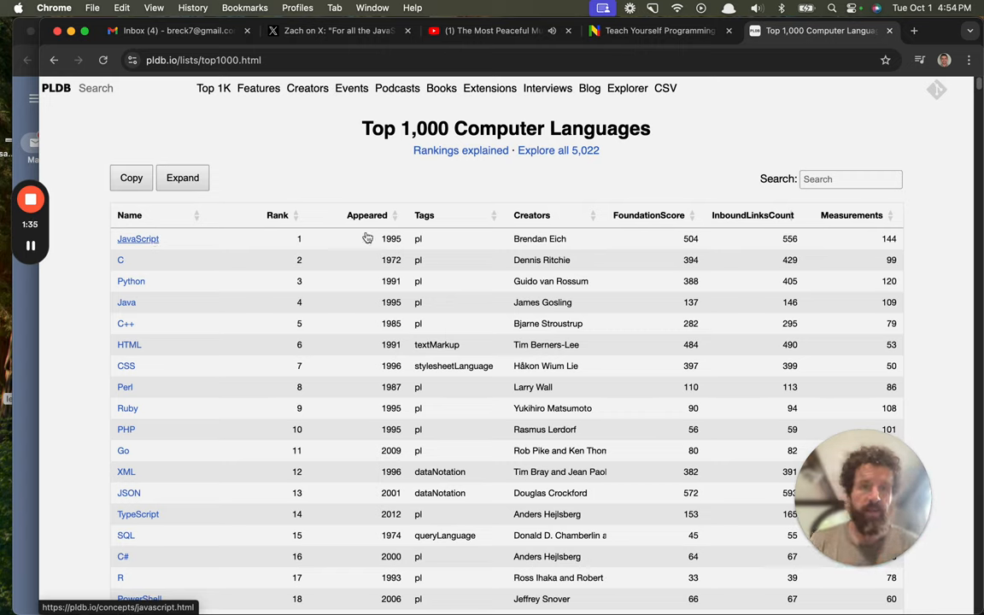
mouse_move(726, 242)
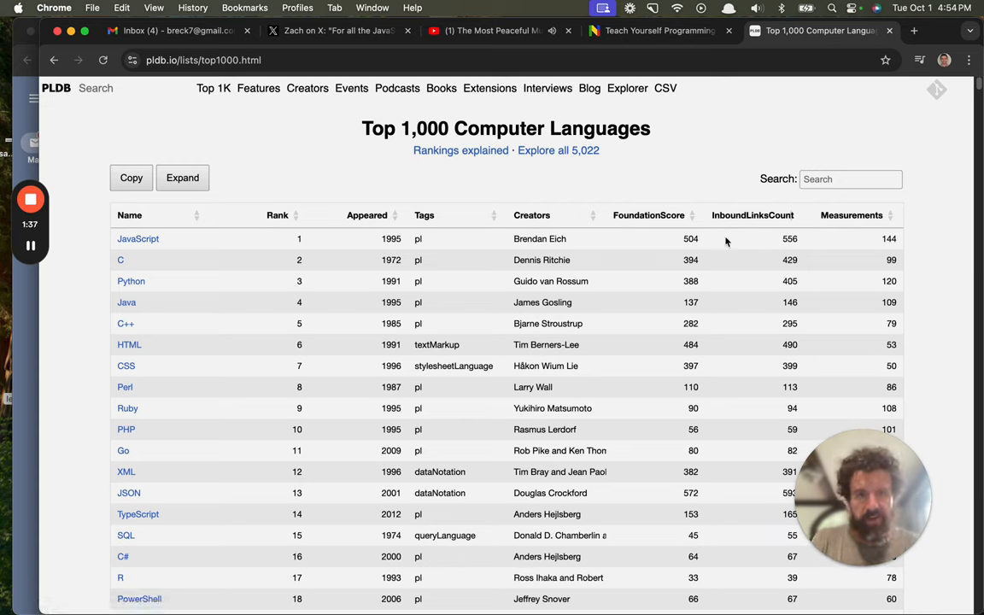
mouse_move(642, 250)
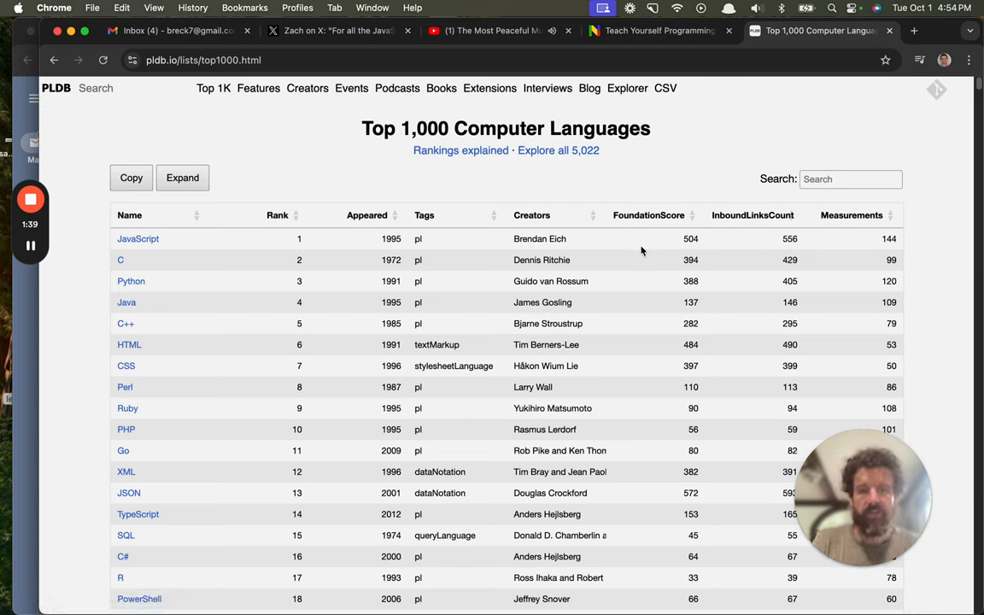
mouse_move(338, 280)
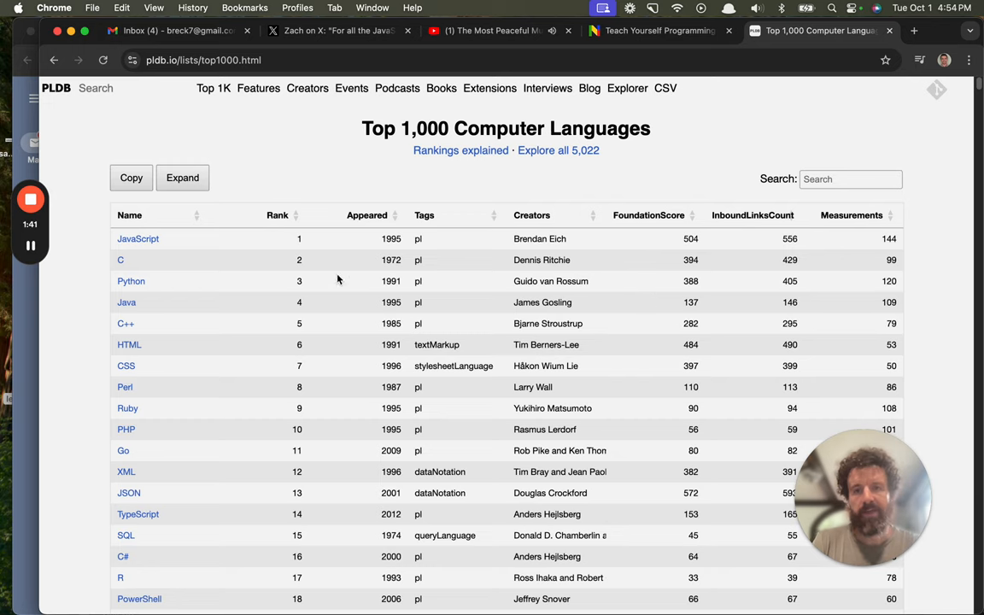
click(137, 239)
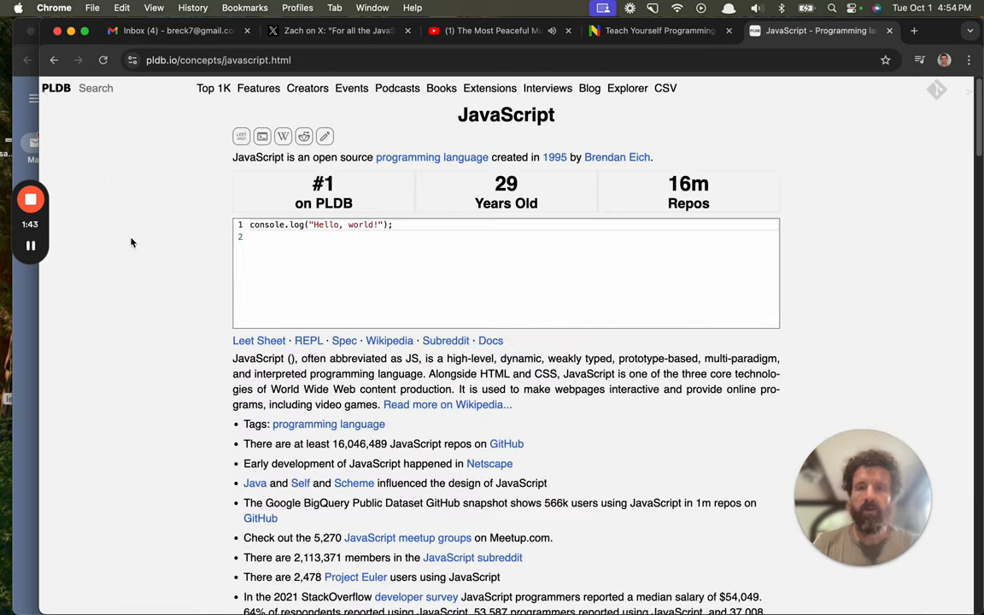
scroll(down, 3)
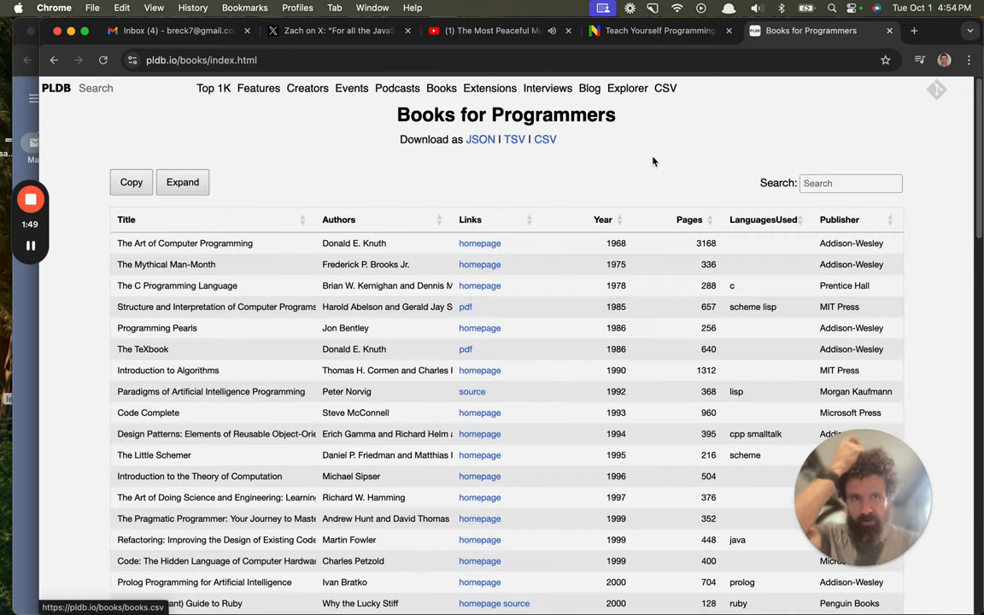
Step: Filter the books list by 'elo' and view the Eloquent JavaScript homepage in its tab
text(elo)
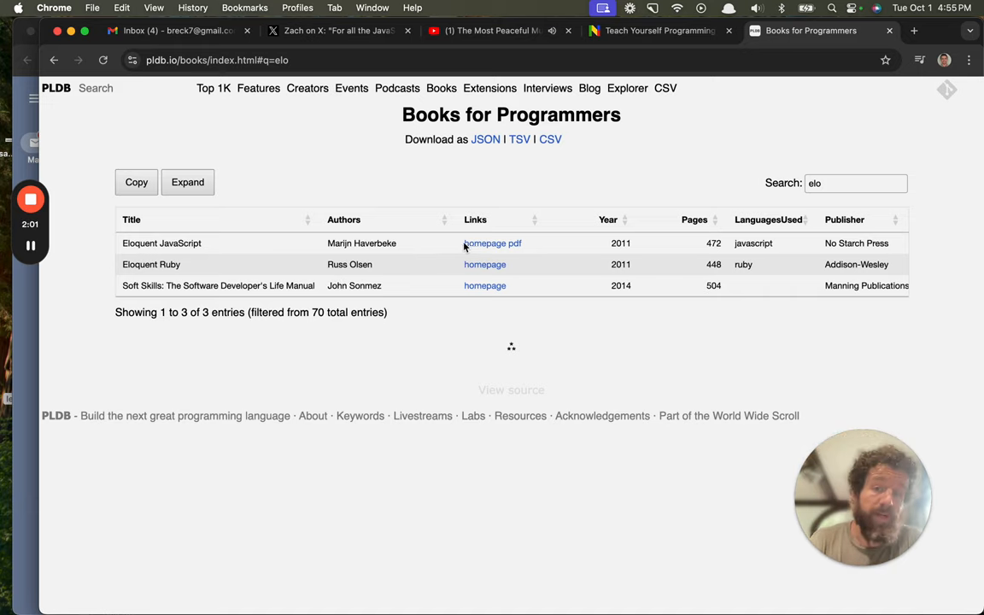
click(485, 243)
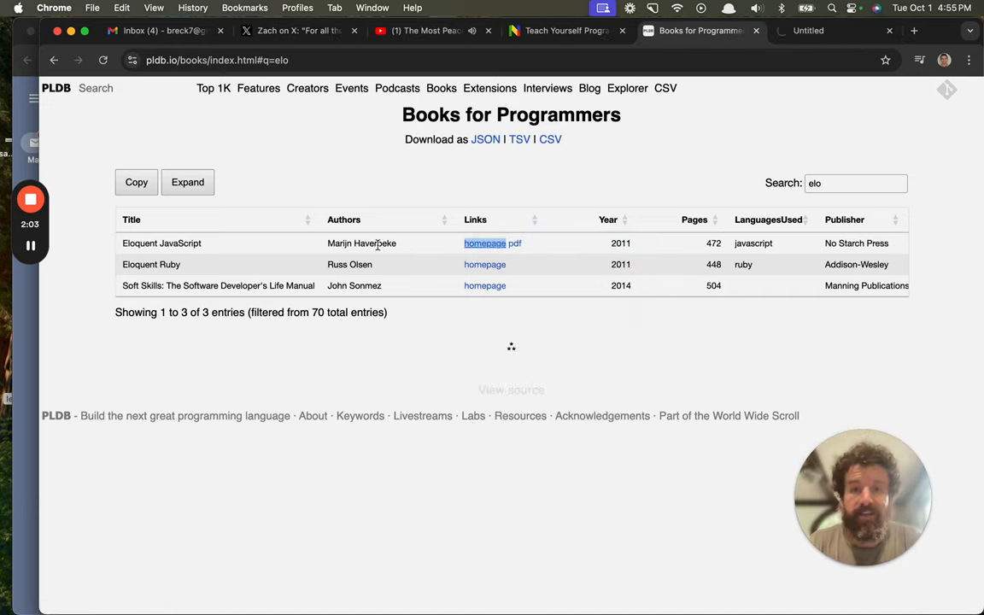
click(485, 242)
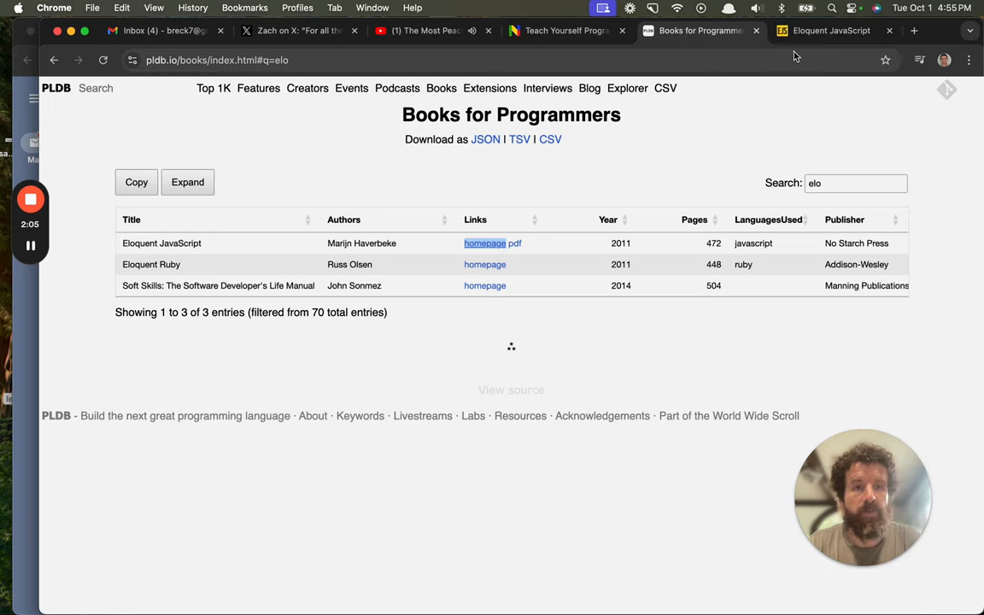
click(829, 30)
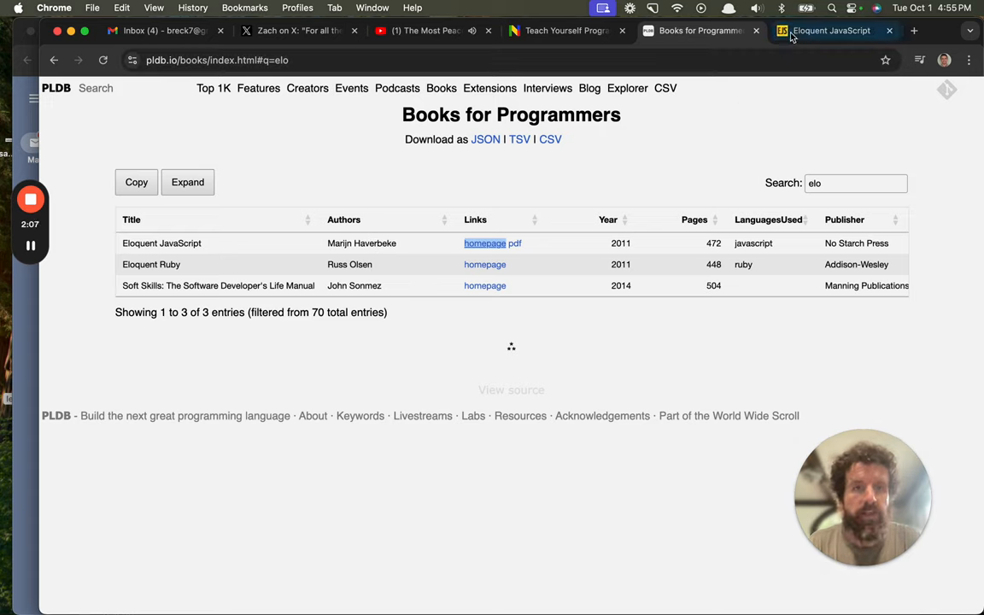
click(831, 30)
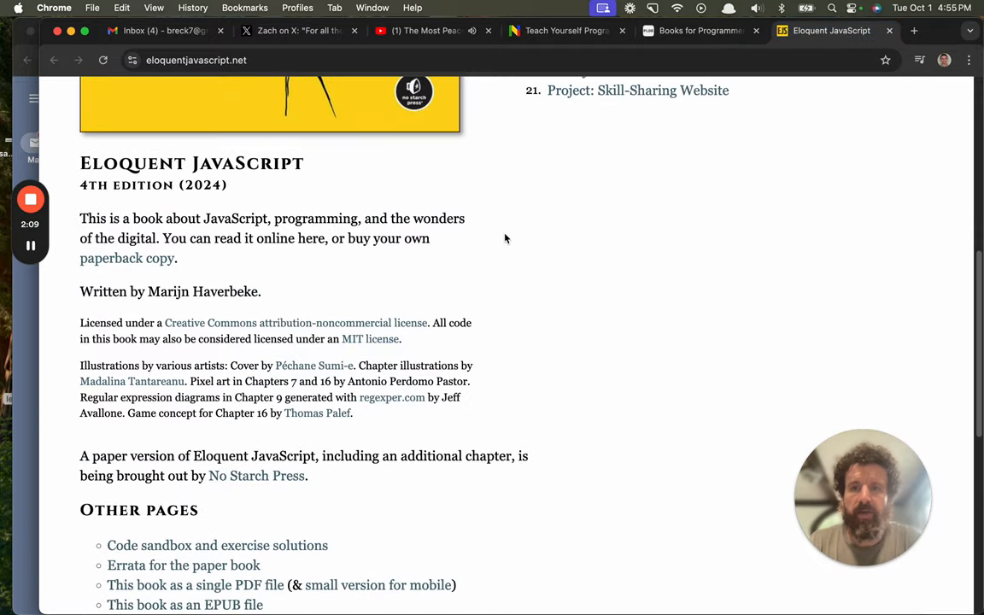
scroll(down, 3)
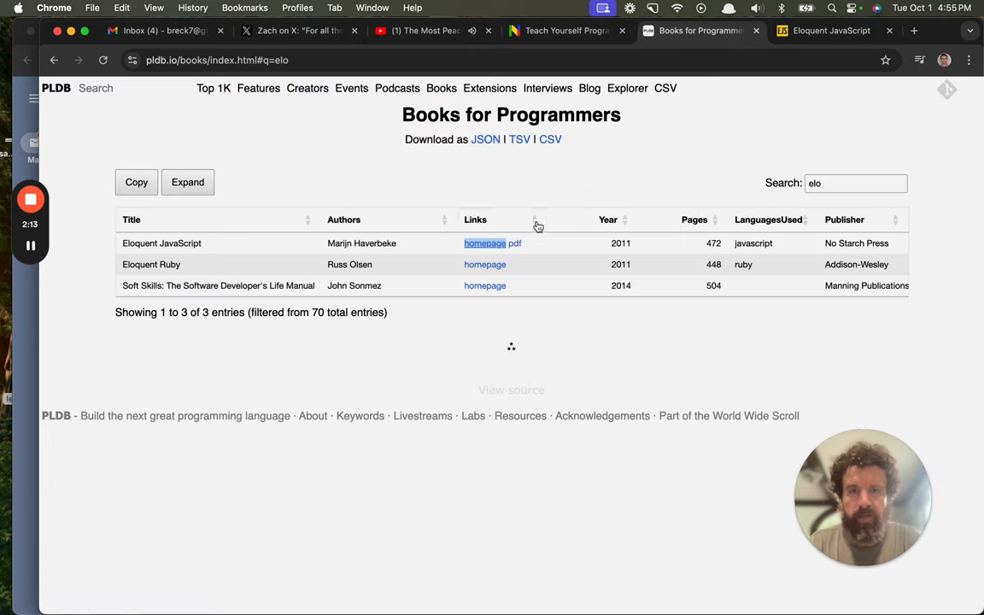
Step: Return from the Eloquent JavaScript site to the Books for Programmers list
click(515, 243)
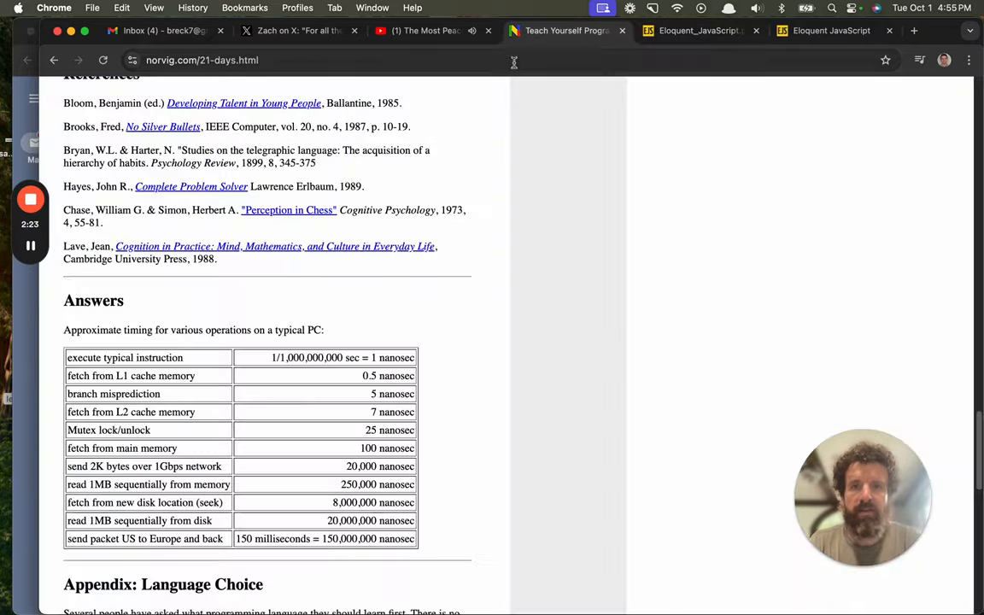
click(697, 31)
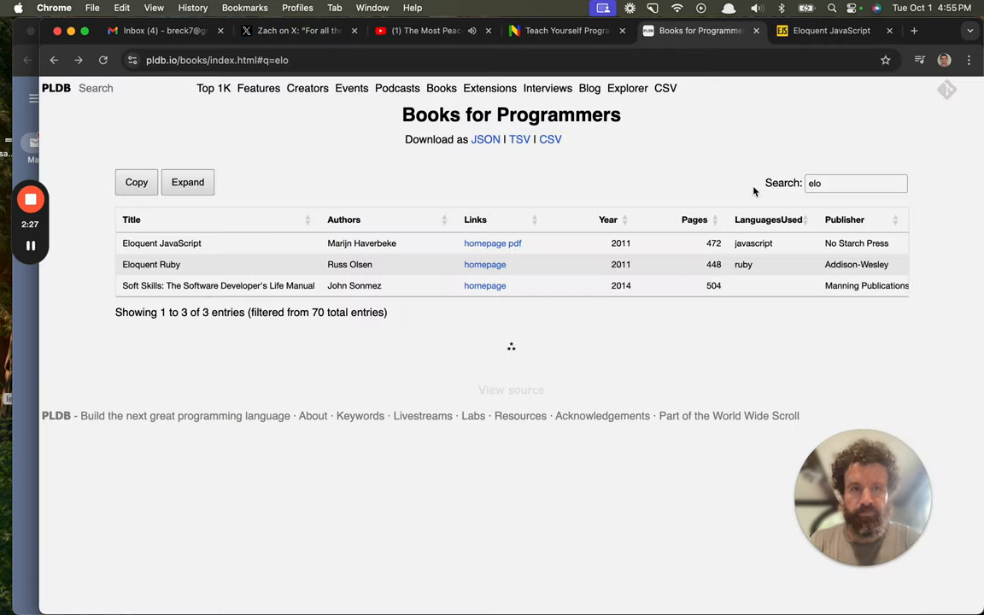
Step: Replace the 'elo' filter with 'master', narrowing the books to two titles
click(856, 183)
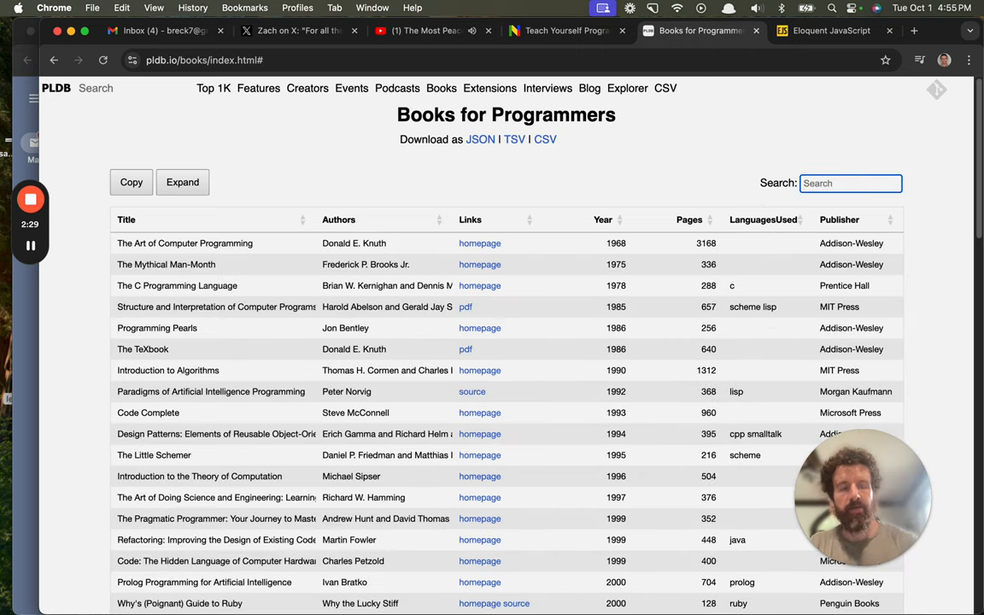
text(r)
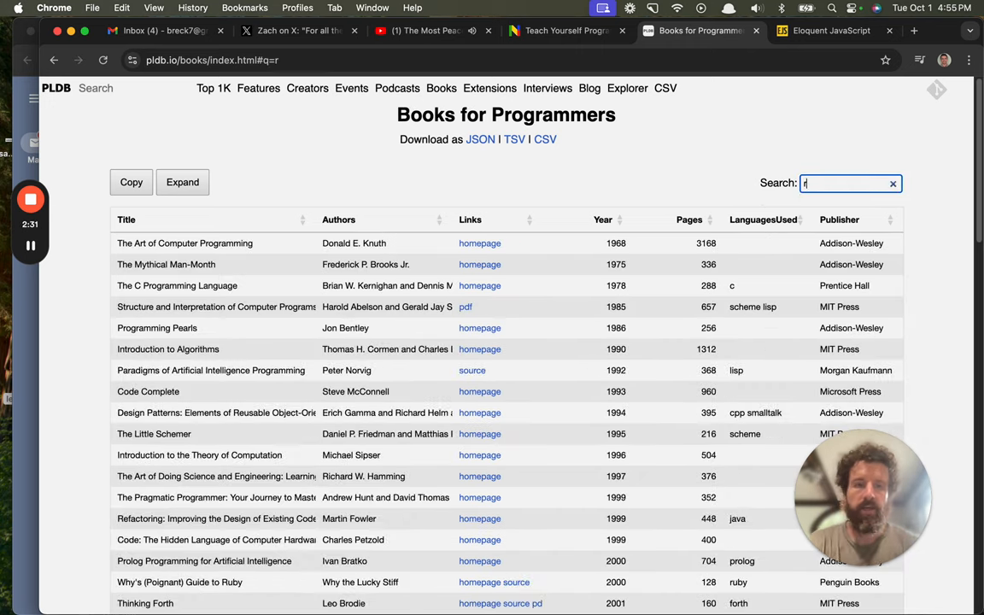
text(master)
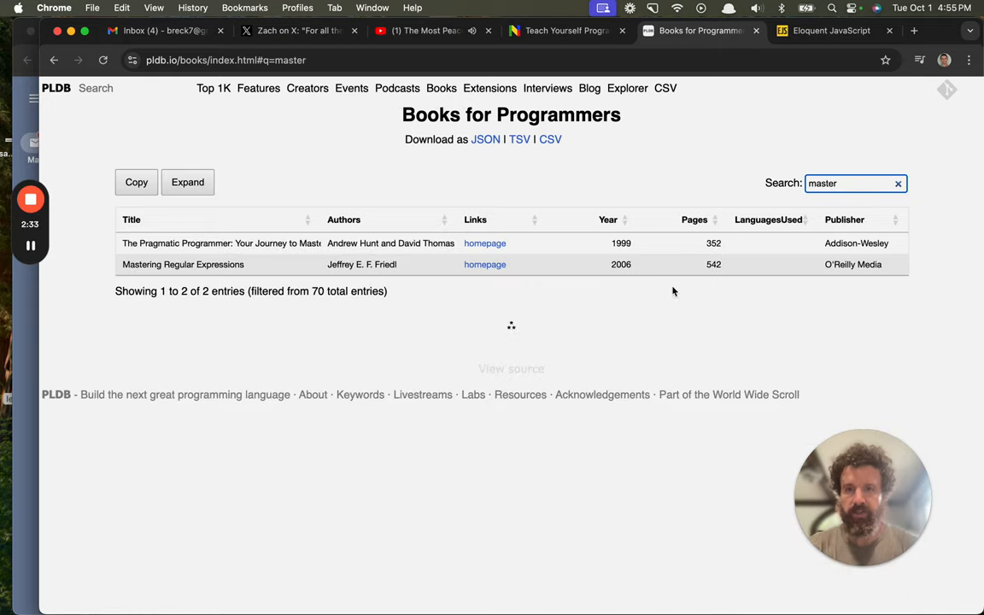
mouse_move(340, 311)
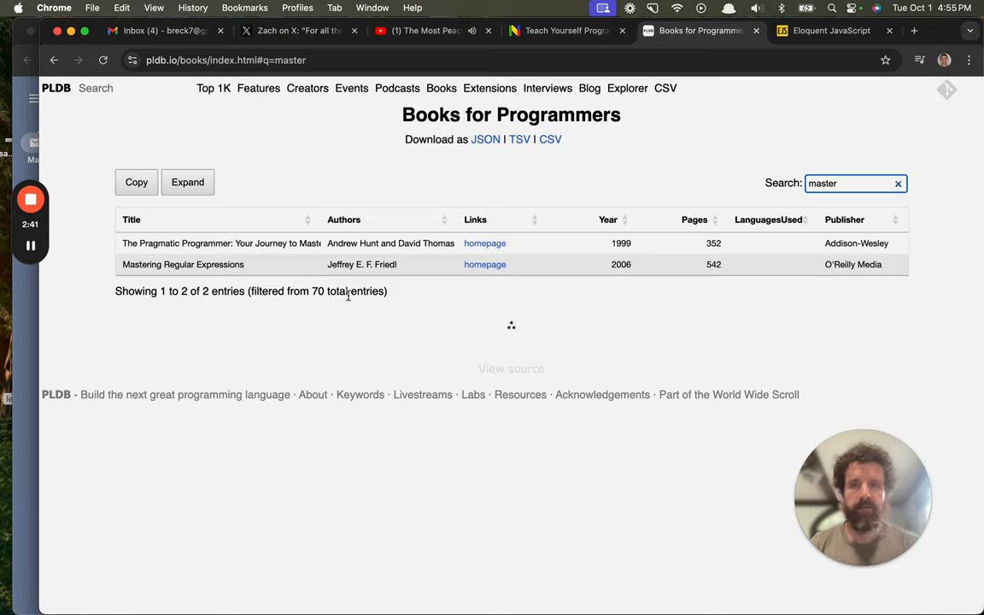
Step: Visit ScrollHub and scroll.pub, then enter parsers.breckyunits.com in a blank tab
click(299, 31)
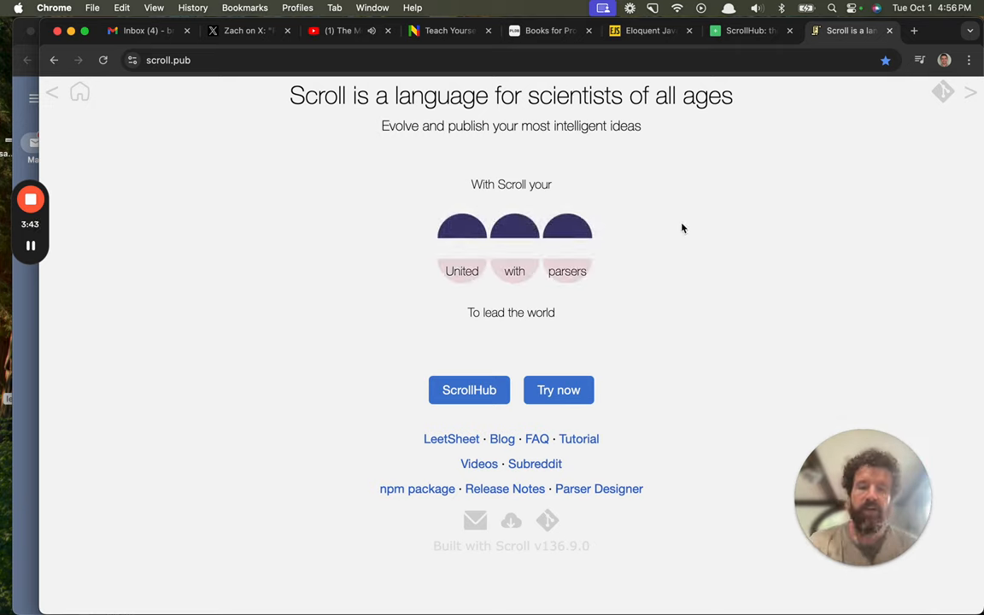
click(914, 30)
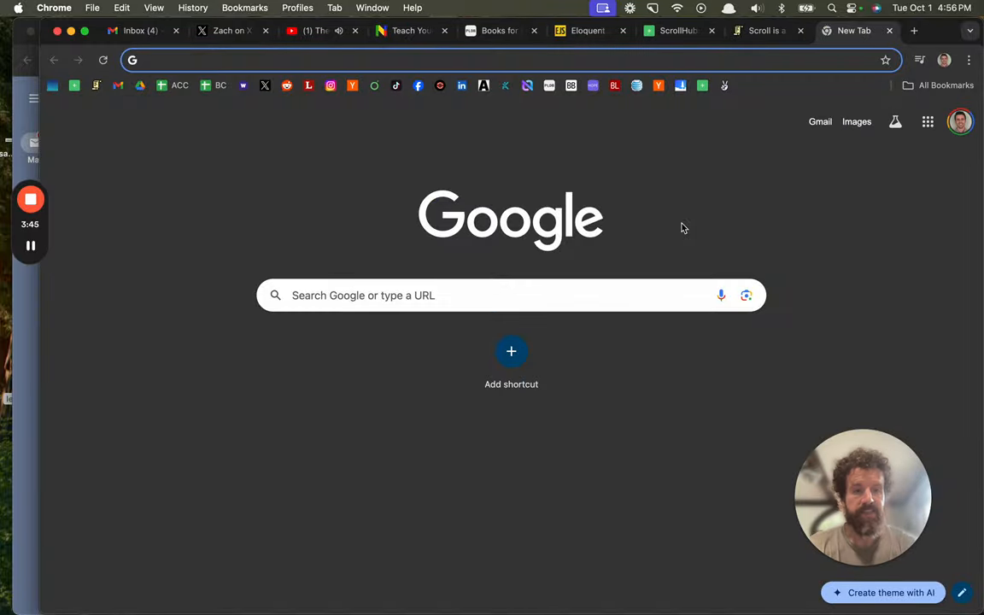
text(parsers.breckyunits.com)
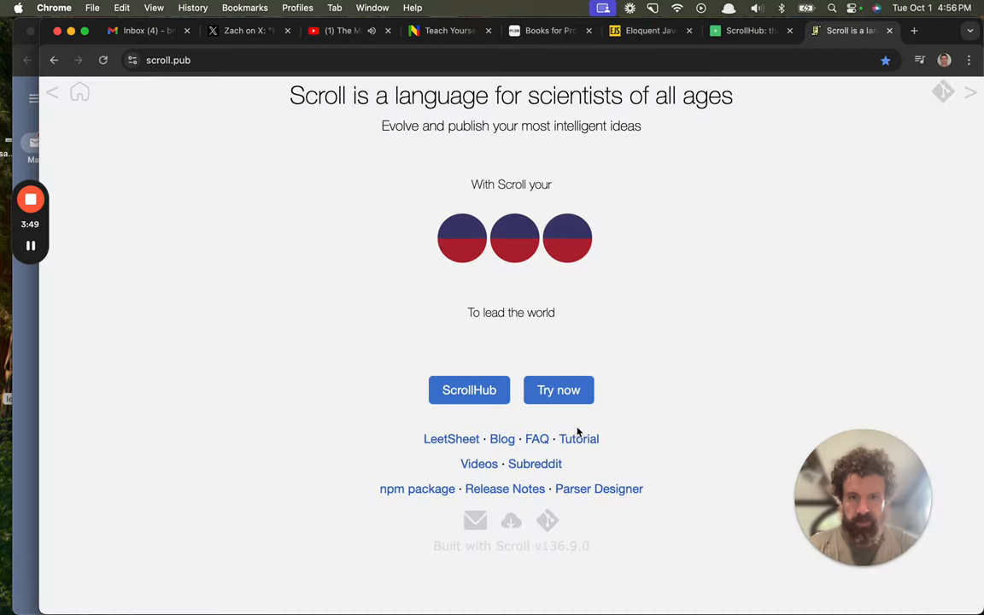
Step: Go to the Scroll LeetSheet and launch the Particles LeetSheet in another tab
click(451, 438)
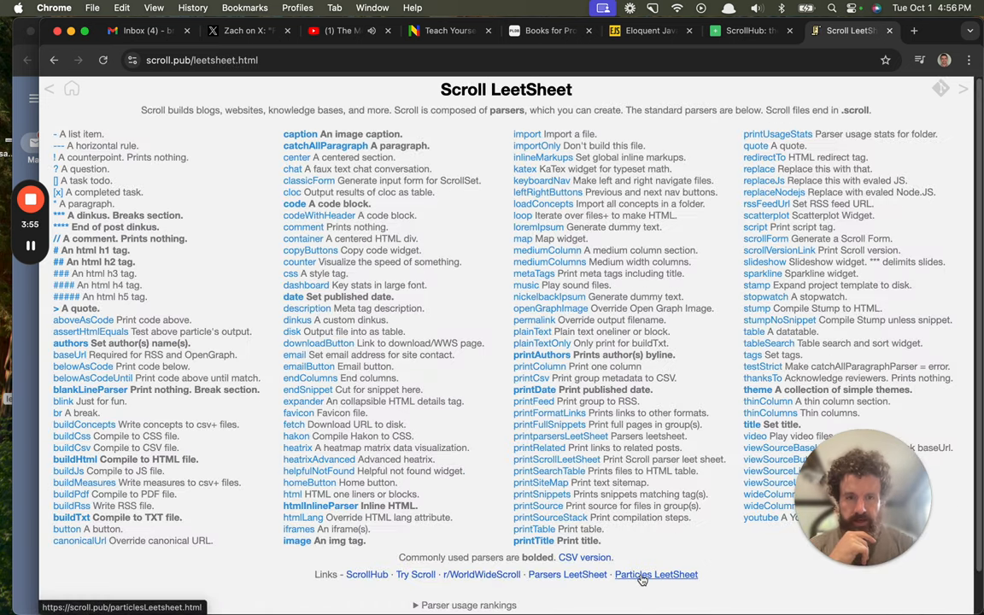
click(656, 575)
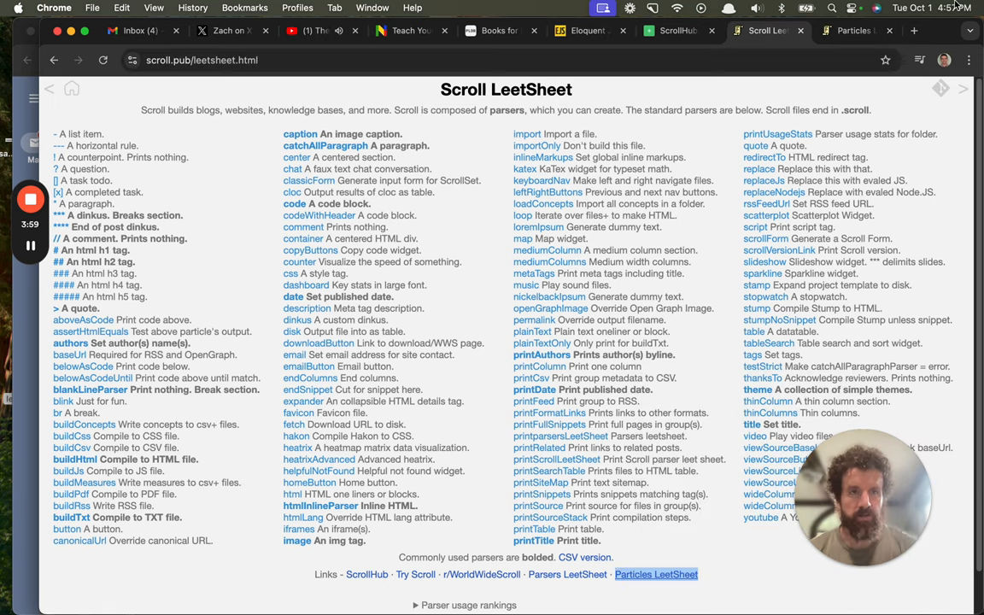
Step: Switch to the Particles LeetSheet showing particles, atoms and subparticles in a recipe
click(657, 574)
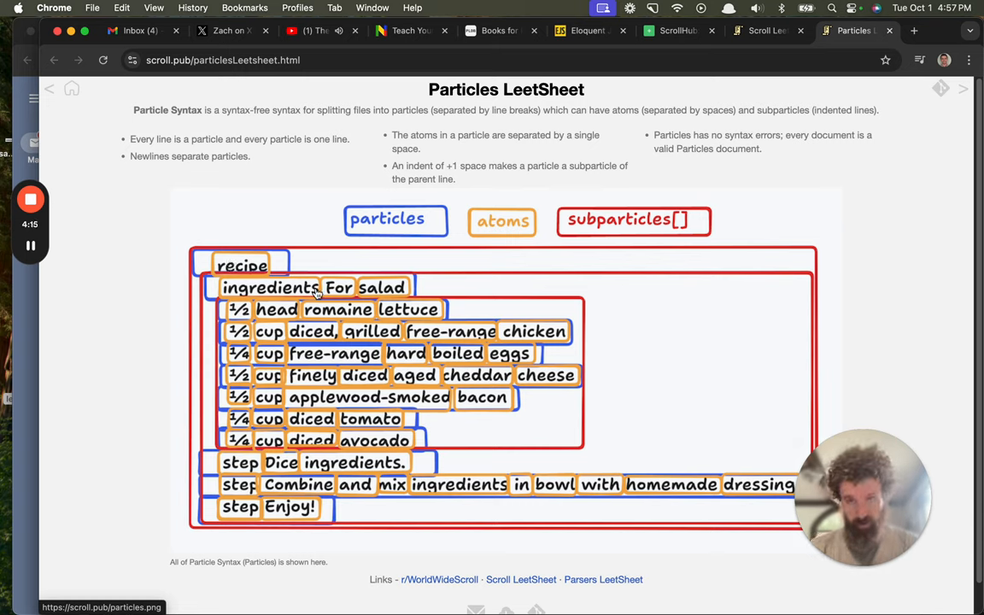
mouse_move(323, 320)
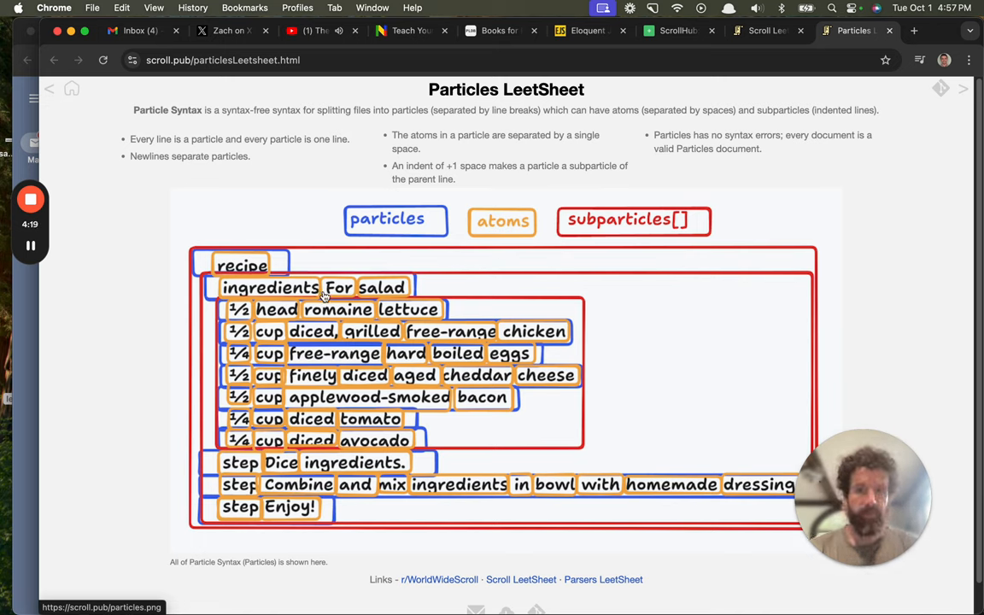
mouse_move(250, 275)
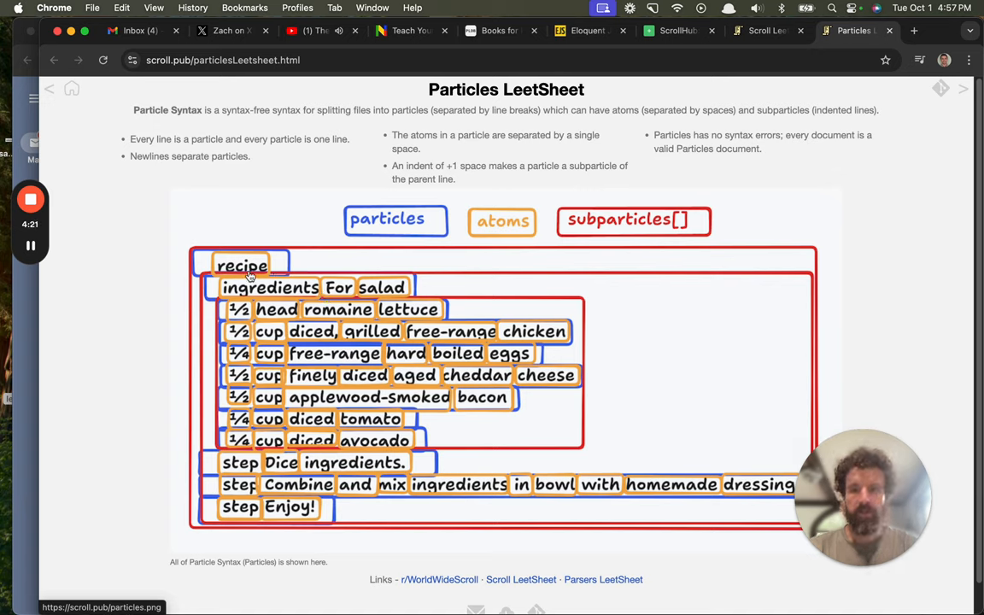
mouse_move(644, 235)
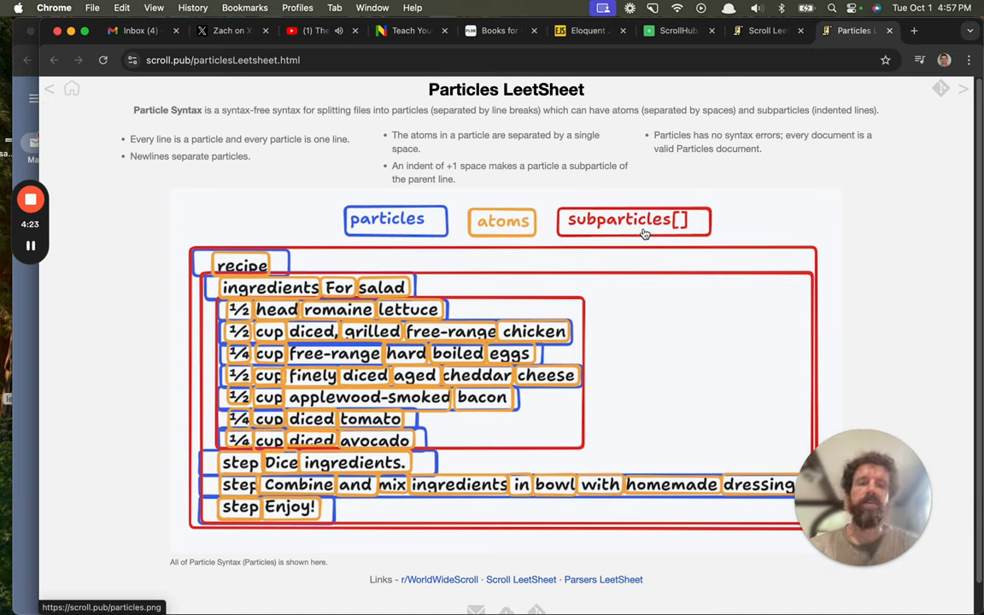
mouse_move(201, 297)
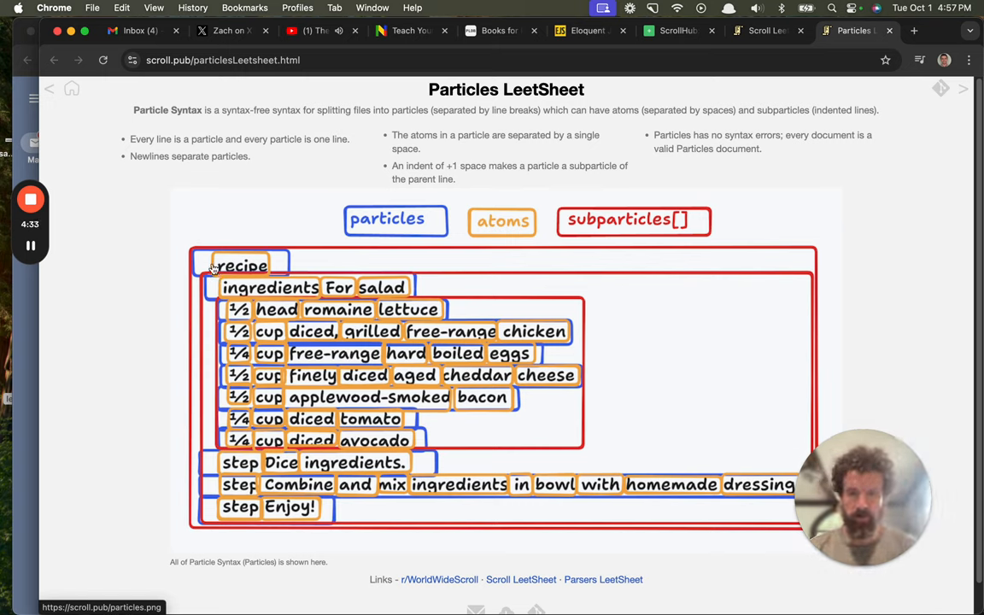
mouse_move(333, 186)
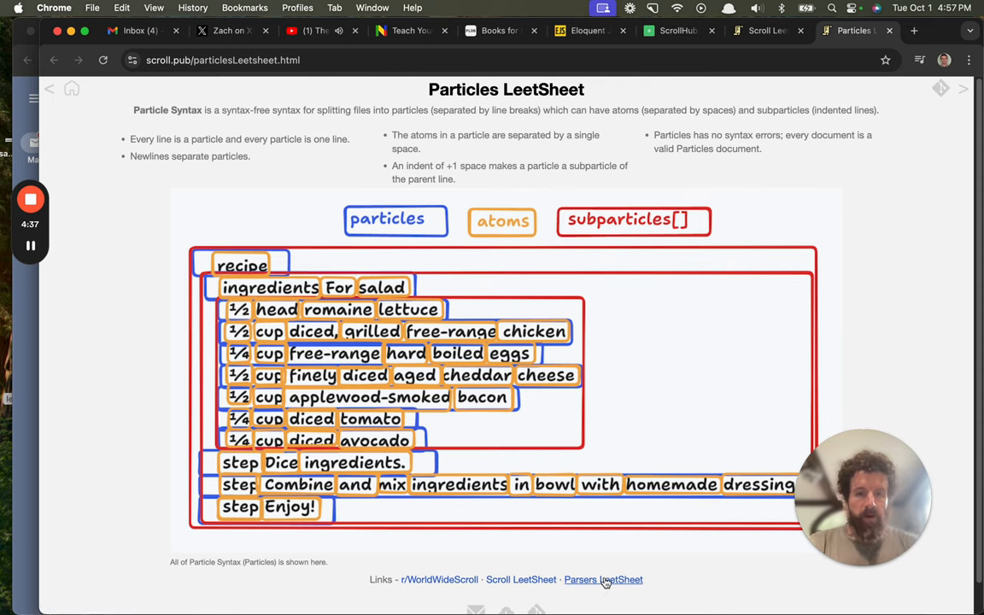
Step: View the Parsers LeetSheet, then follow its Links row back to the Scroll LeetSheet
click(604, 580)
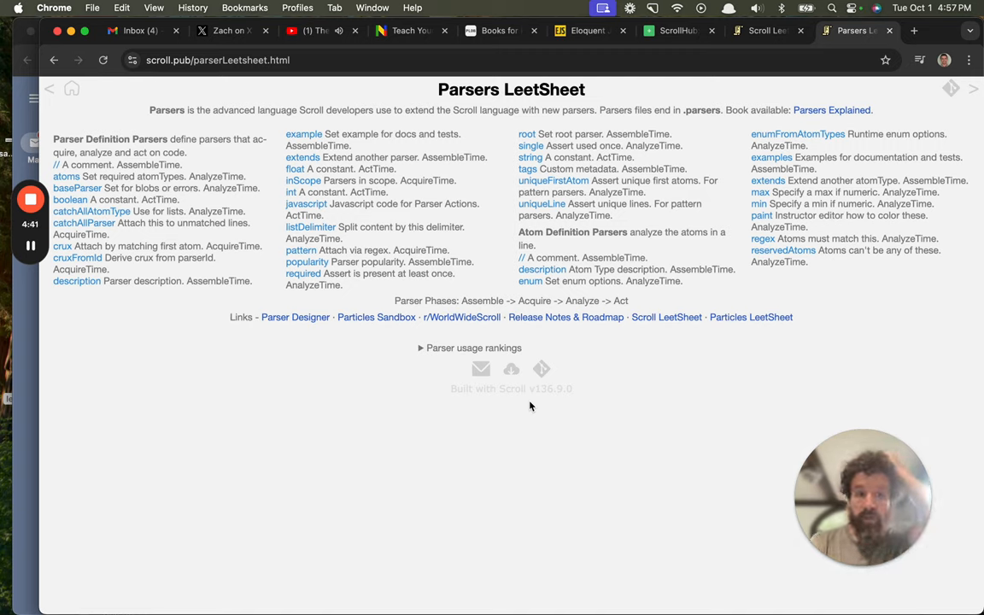
mouse_move(601, 345)
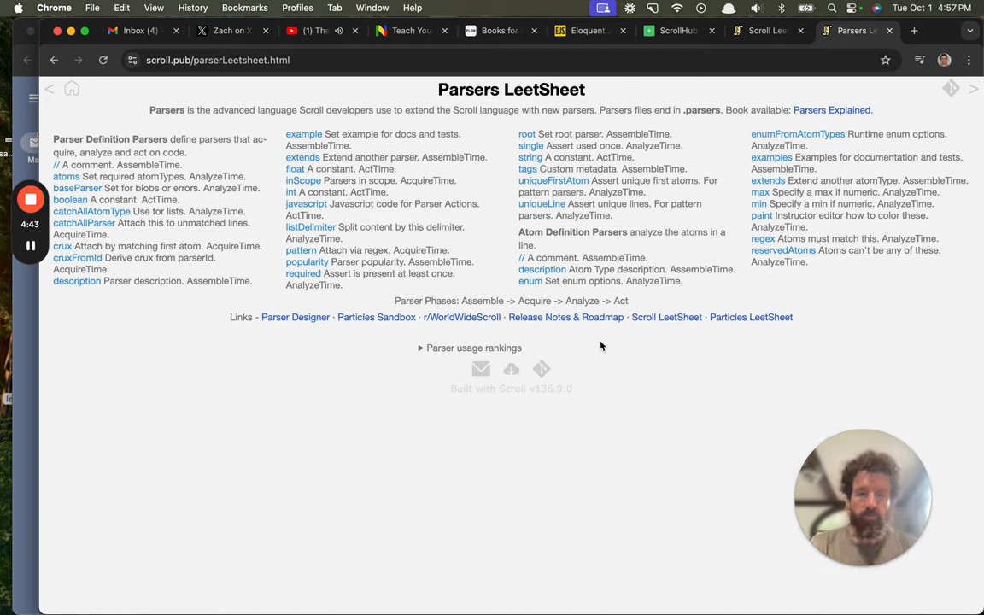
click(666, 316)
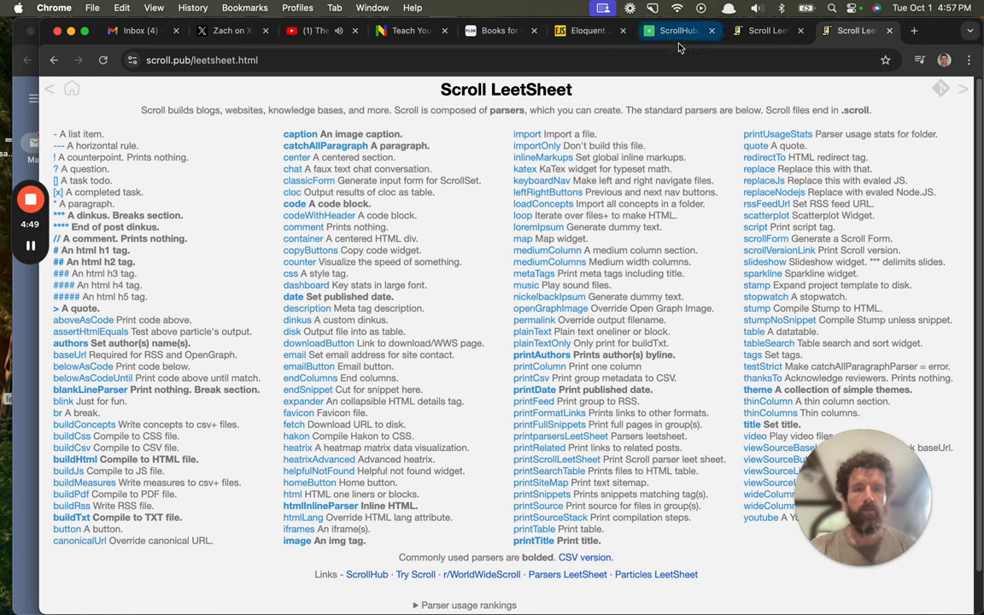
mouse_move(699, 76)
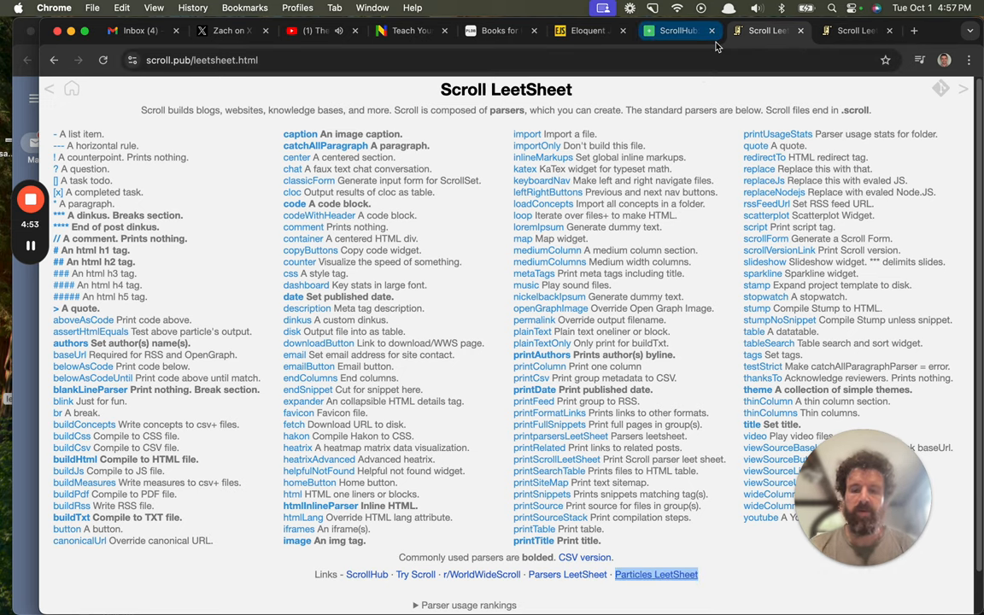
Step: Step through the Breck's Blog and Books tabs to land on BuilderNews at news.pub
click(692, 31)
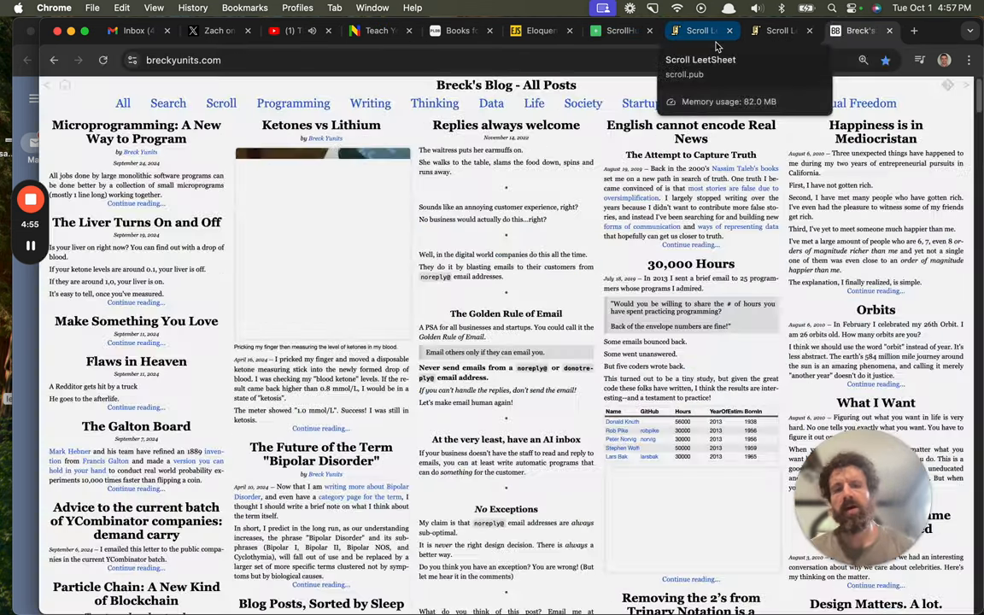
click(700, 30)
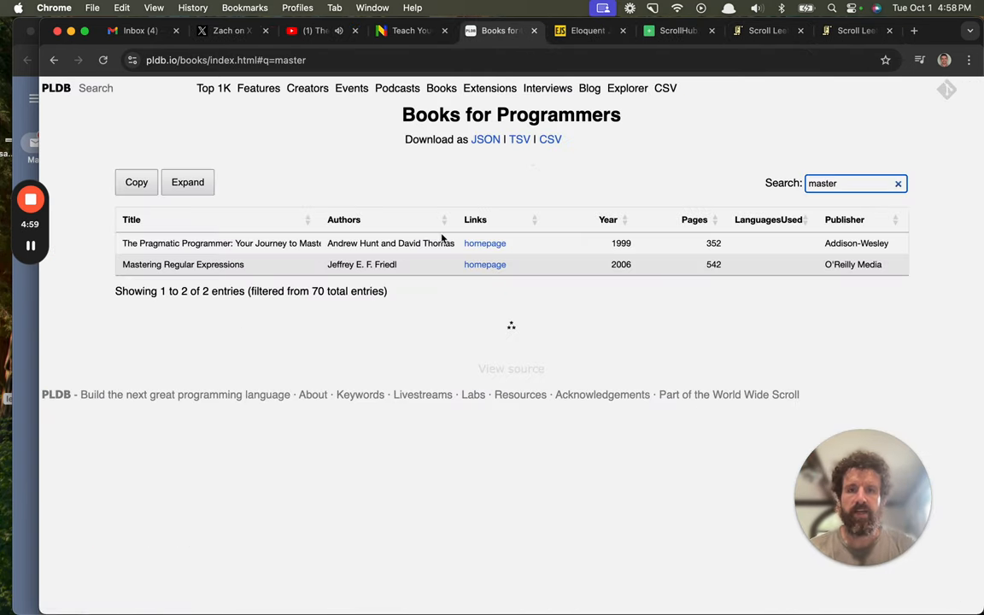
click(628, 89)
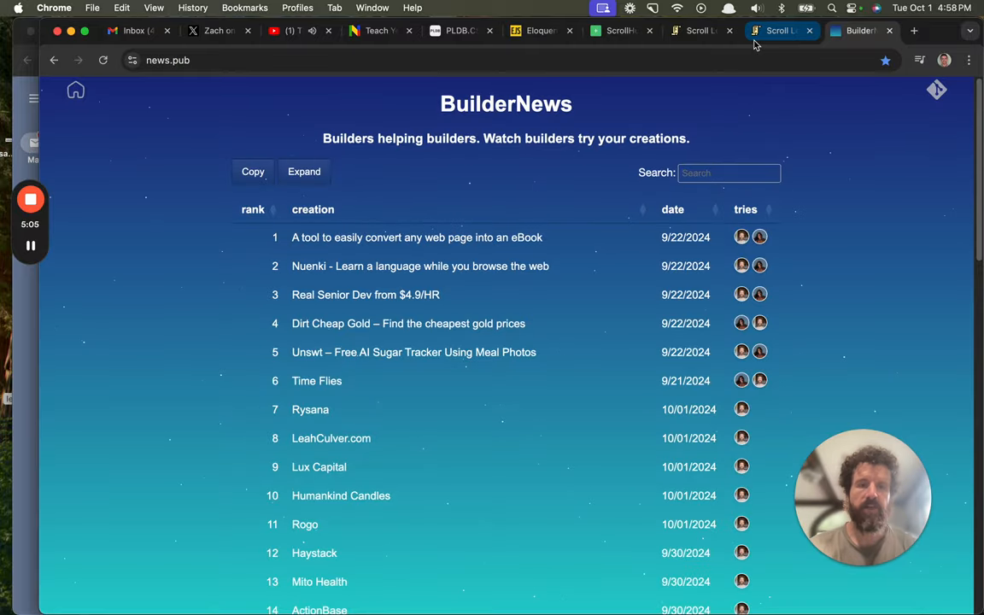
Step: Browse ScrollHub's 1,085-folder list, visiting the Aloha Pizza Paradise, rysana.com and sakana.ai sites
click(717, 30)
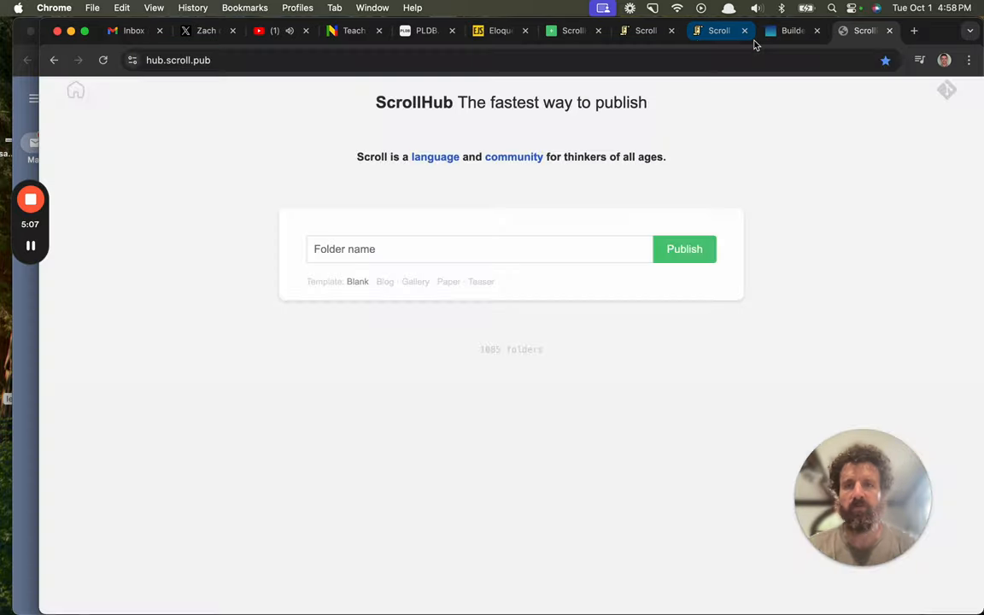
click(511, 349)
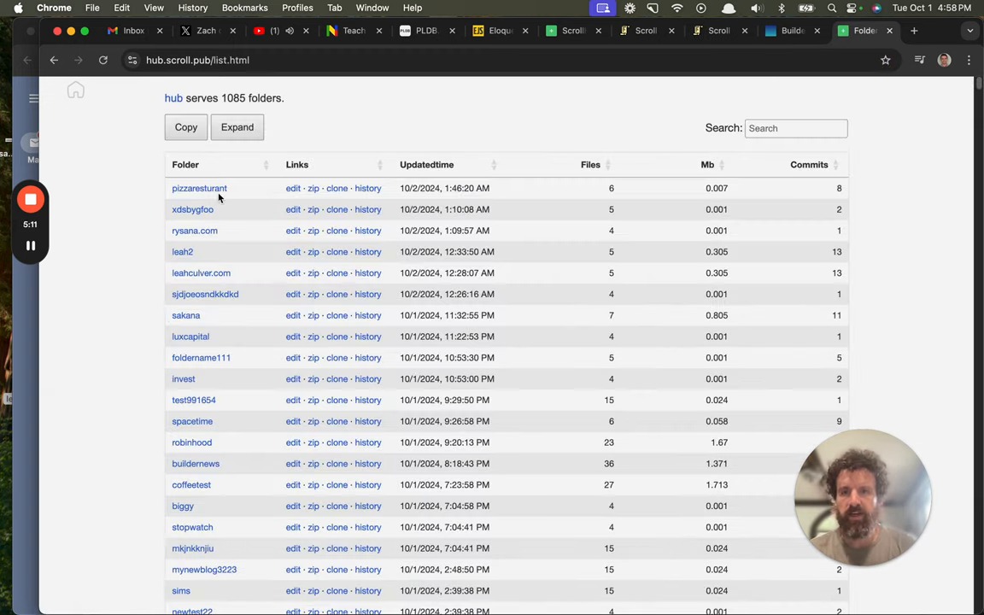
click(198, 188)
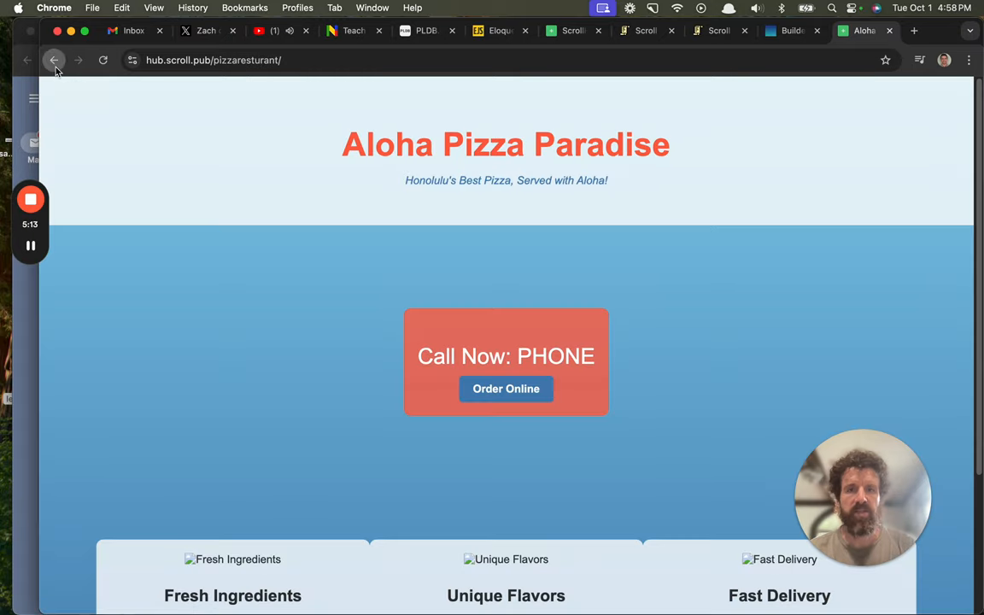
click(54, 60)
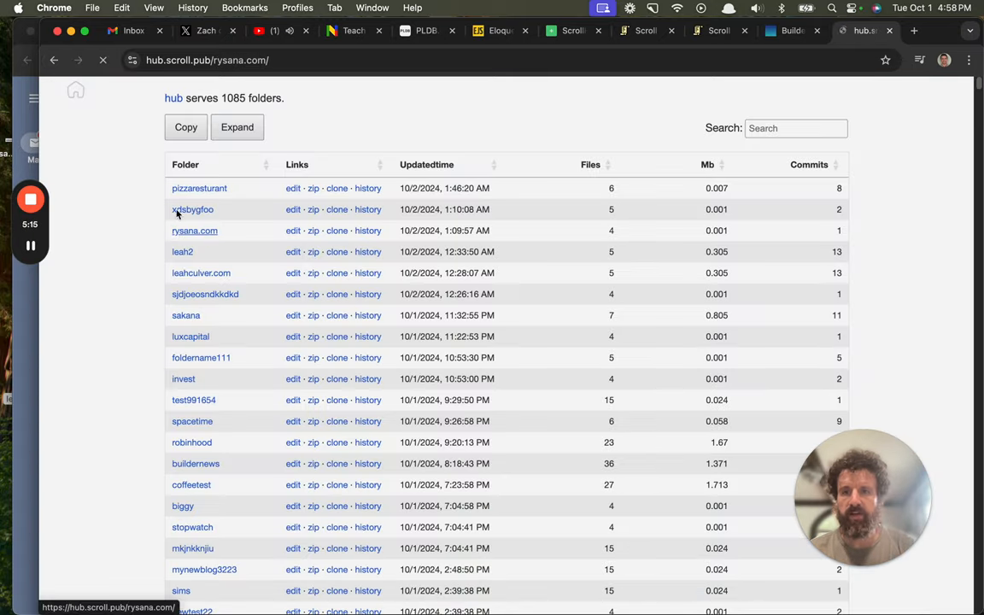
click(202, 273)
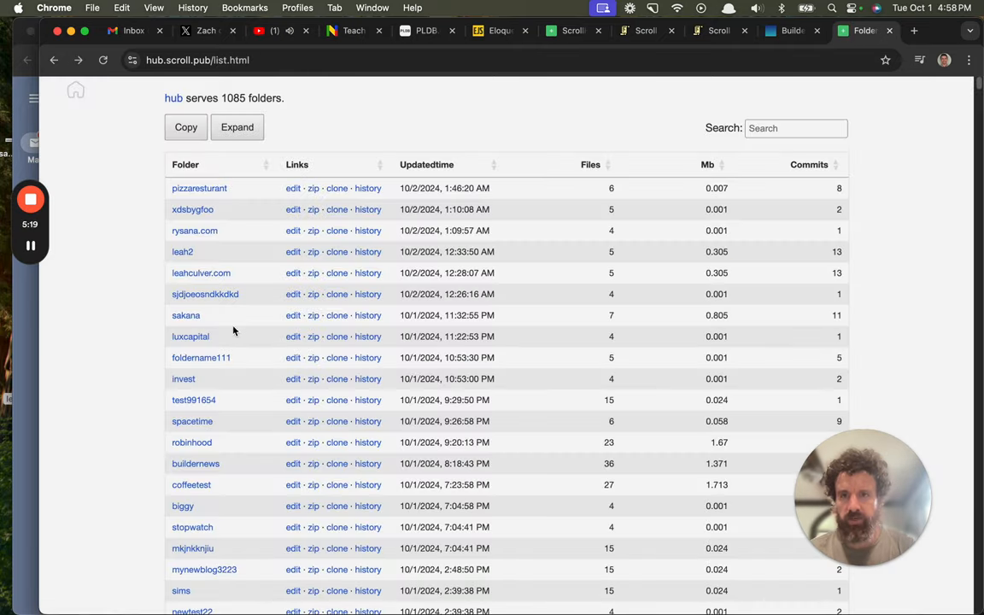
click(187, 314)
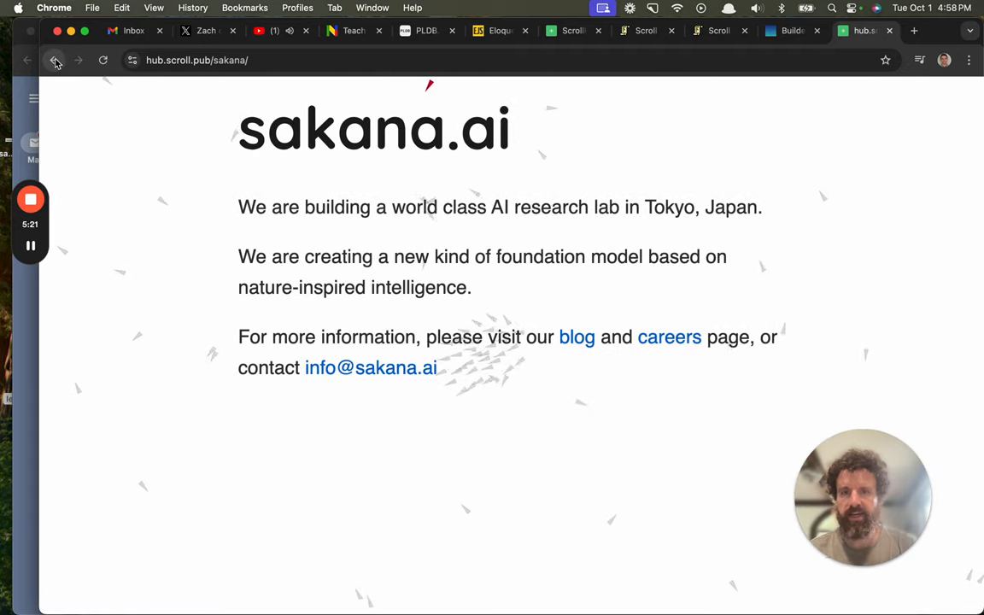
click(55, 60)
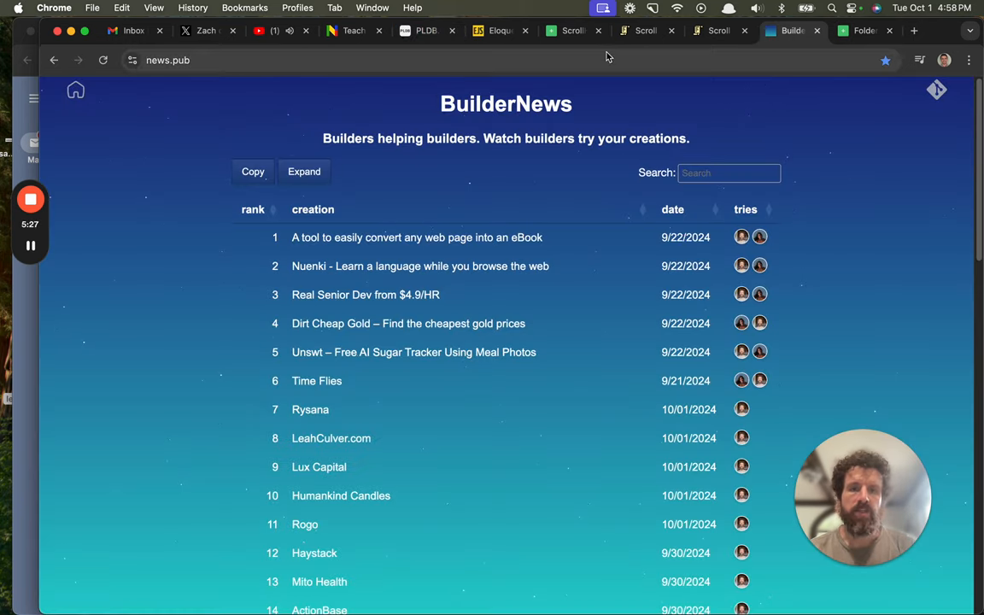
Step: Cycle through the Scroll LeetSheet, ScrollHub and PLDB CSV tabs, landing on Eloquent JavaScript's contents
click(646, 31)
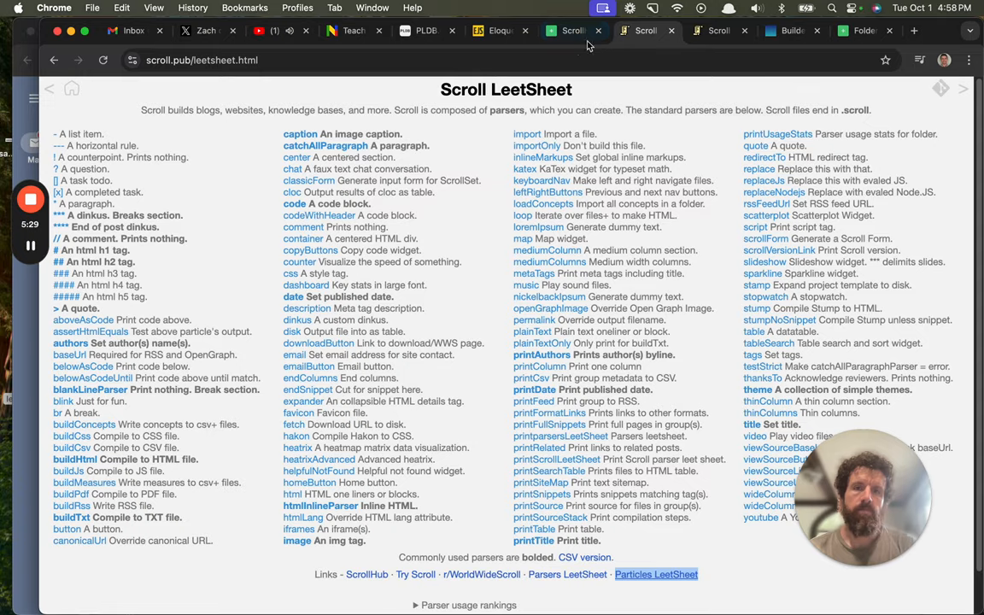
click(367, 575)
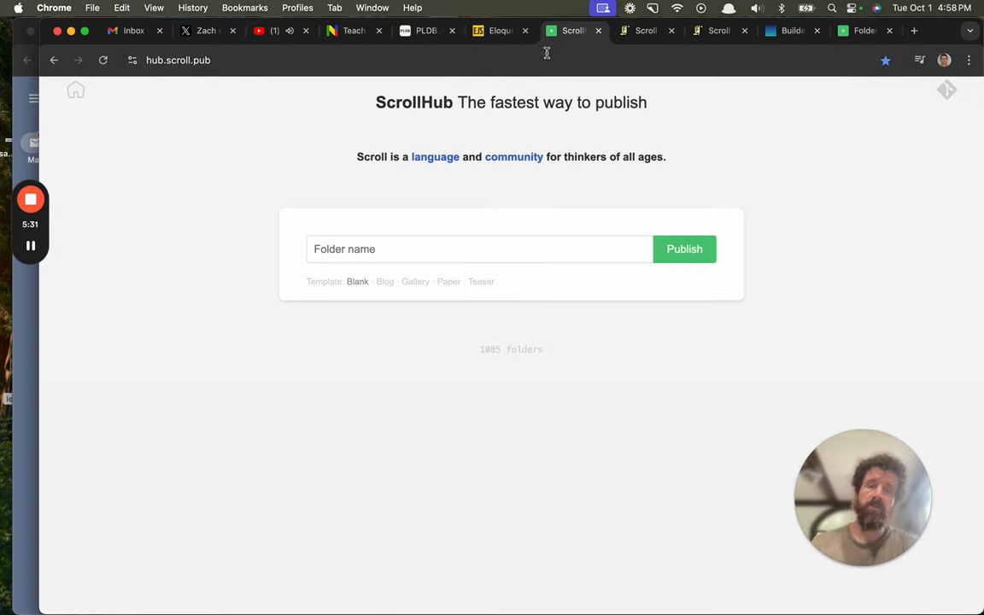
click(426, 31)
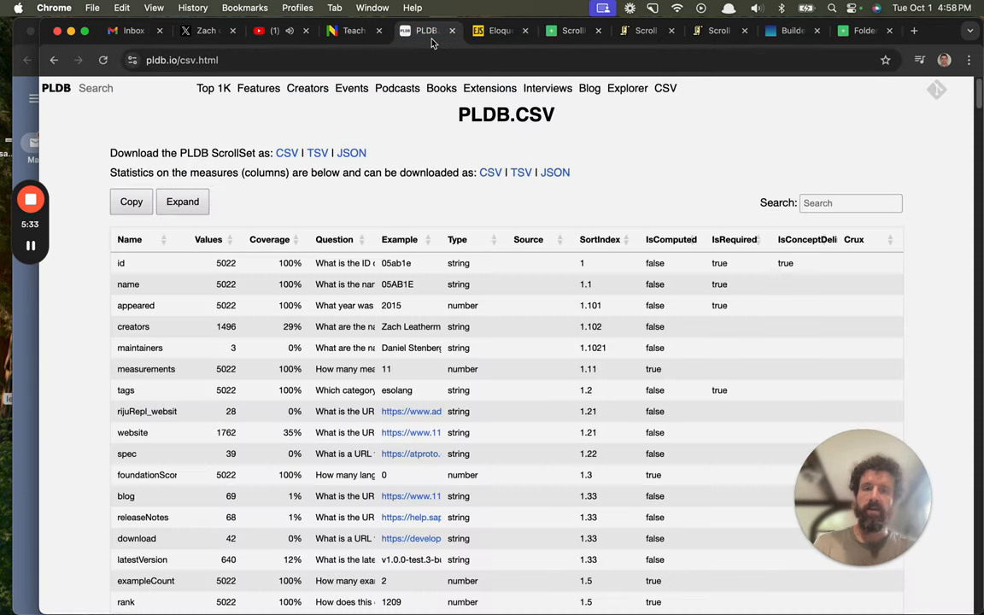
click(499, 31)
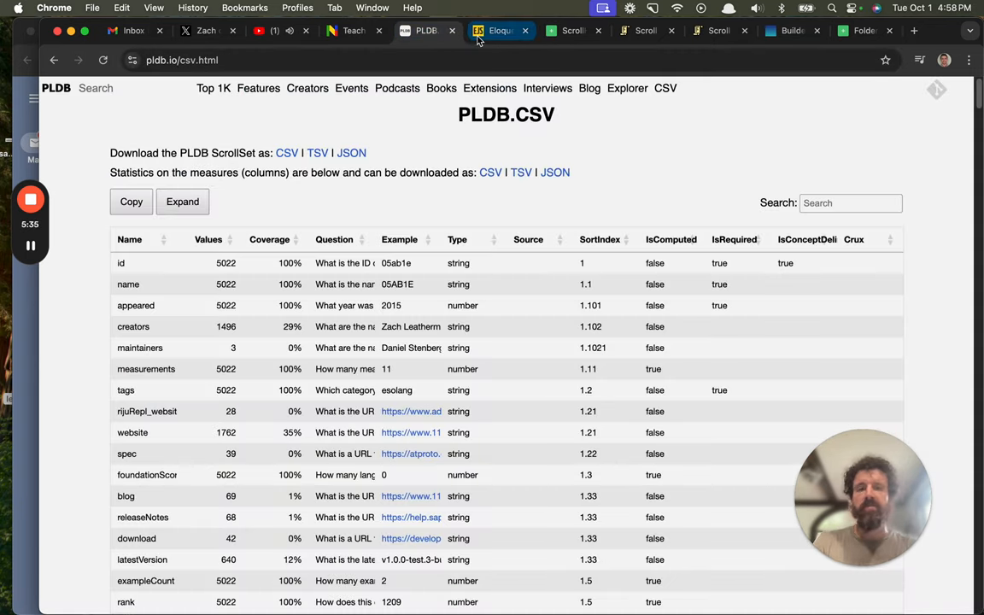
click(499, 30)
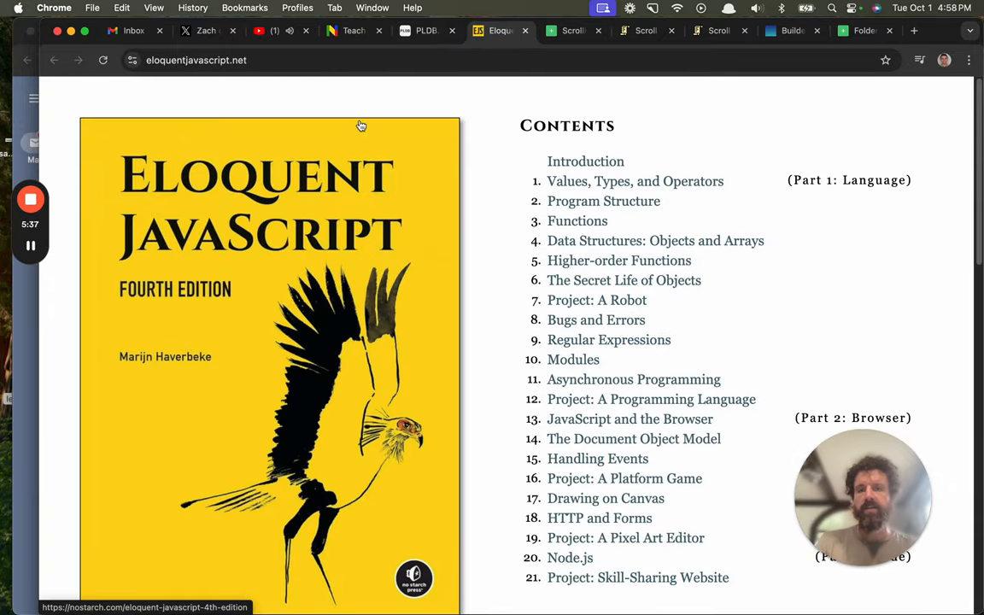
Step: Return to the X community post asking whether people memorize JavaScript syntax
click(205, 31)
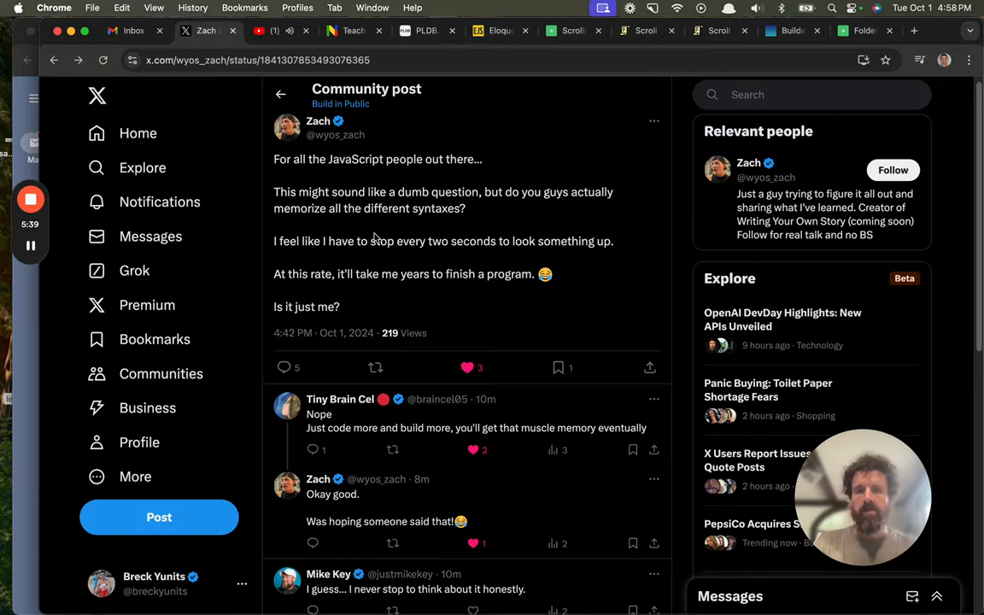
mouse_move(379, 224)
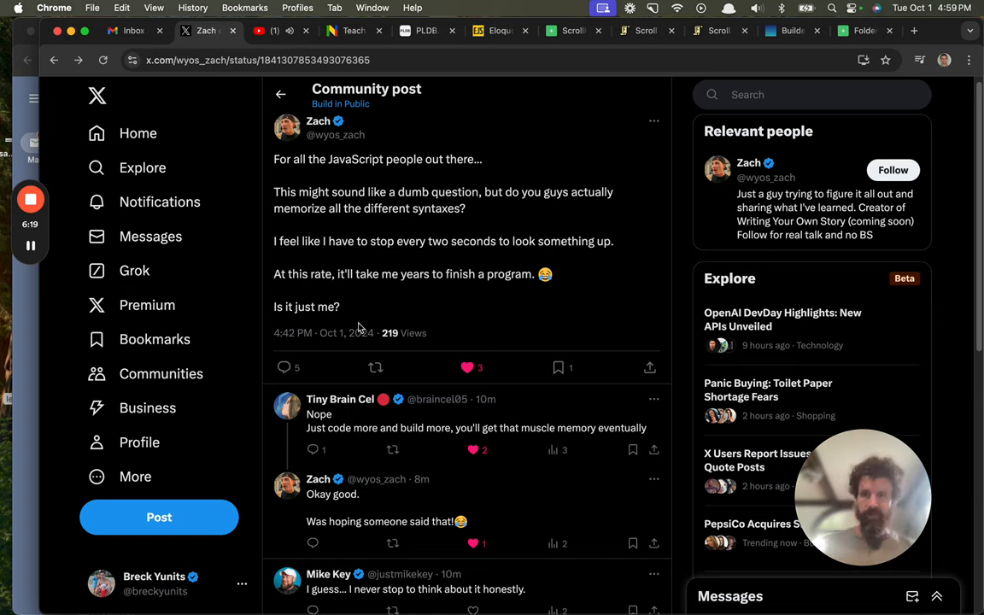
mouse_move(289, 236)
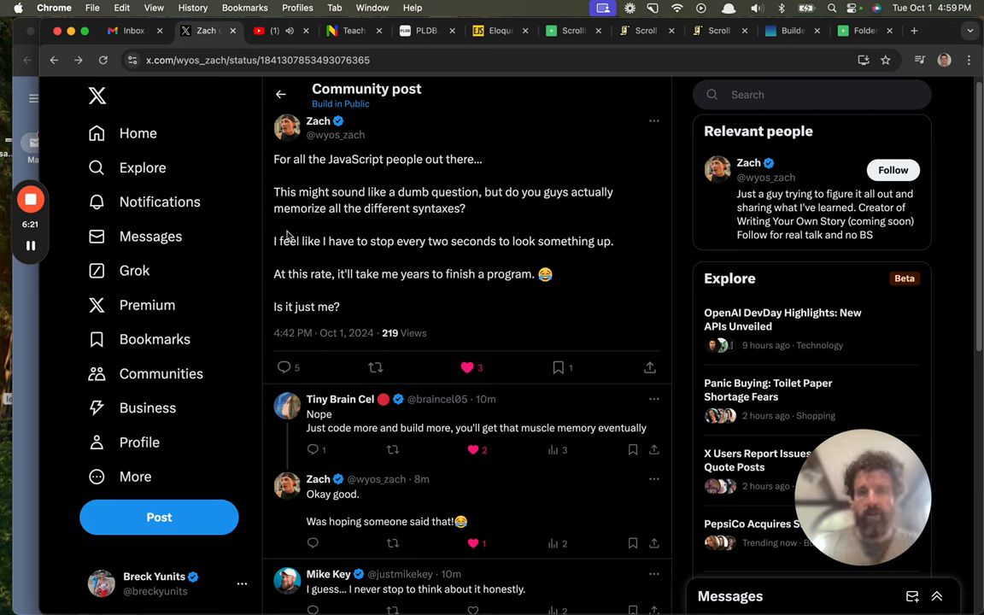